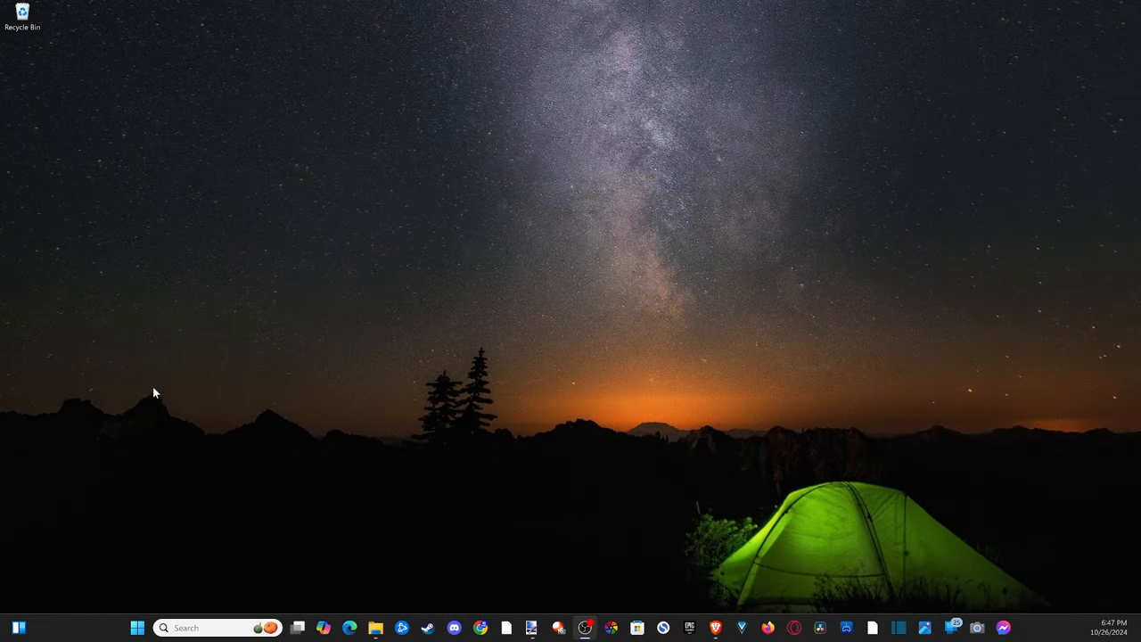
pyautogui.moveTo(196, 552)
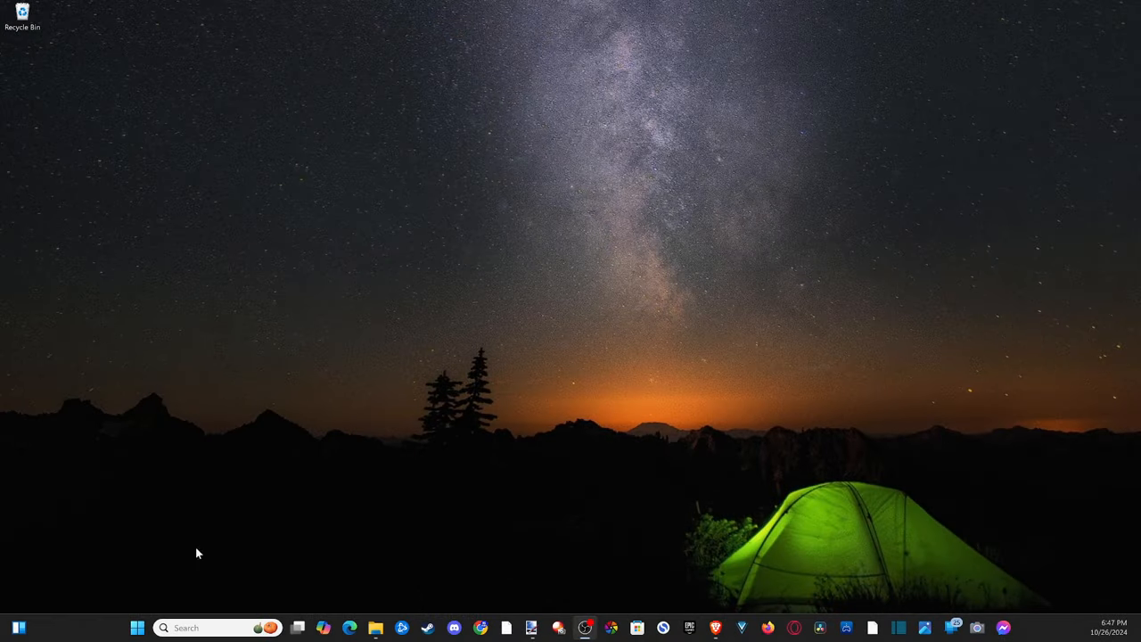
# Step: Launch Settings from Start and go to the System page
pyautogui.click(135, 628)
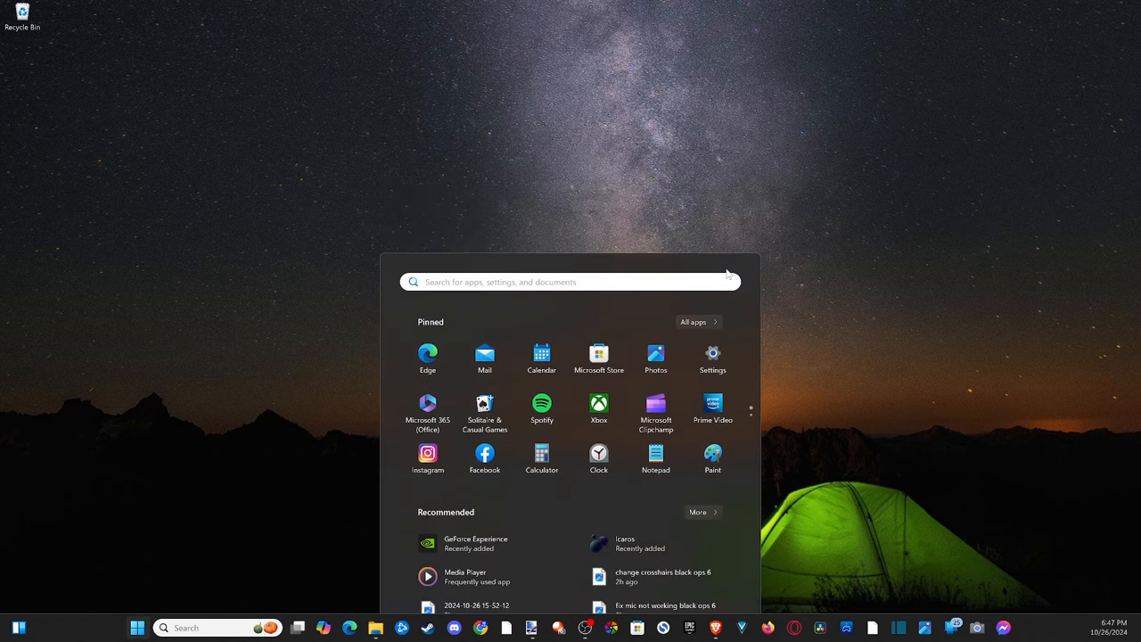
pyautogui.click(713, 353)
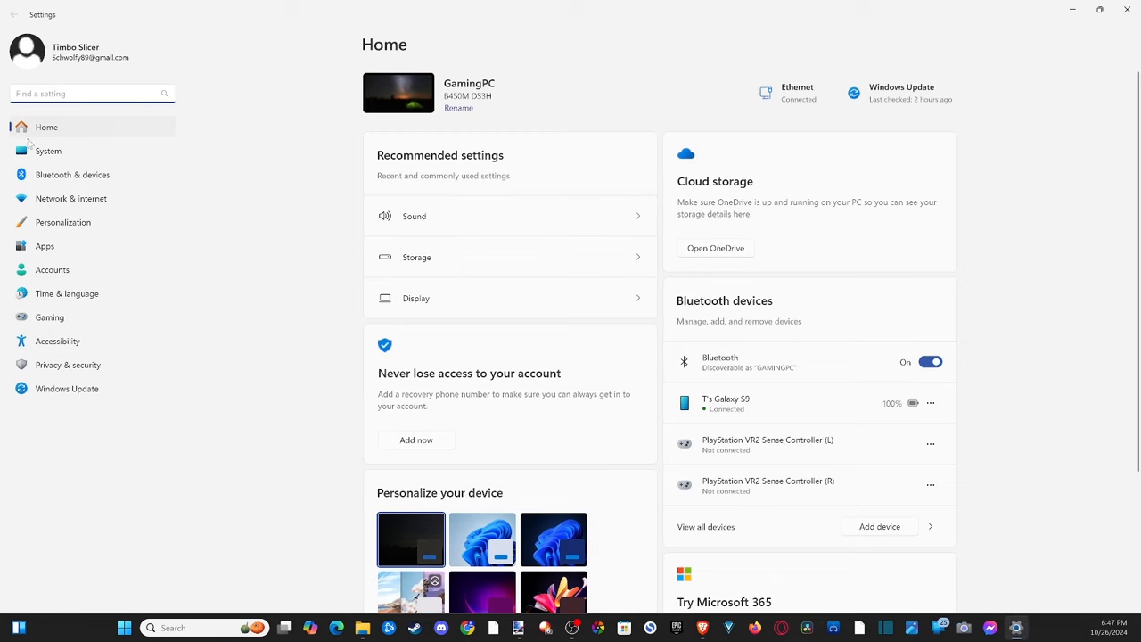
pyautogui.click(48, 149)
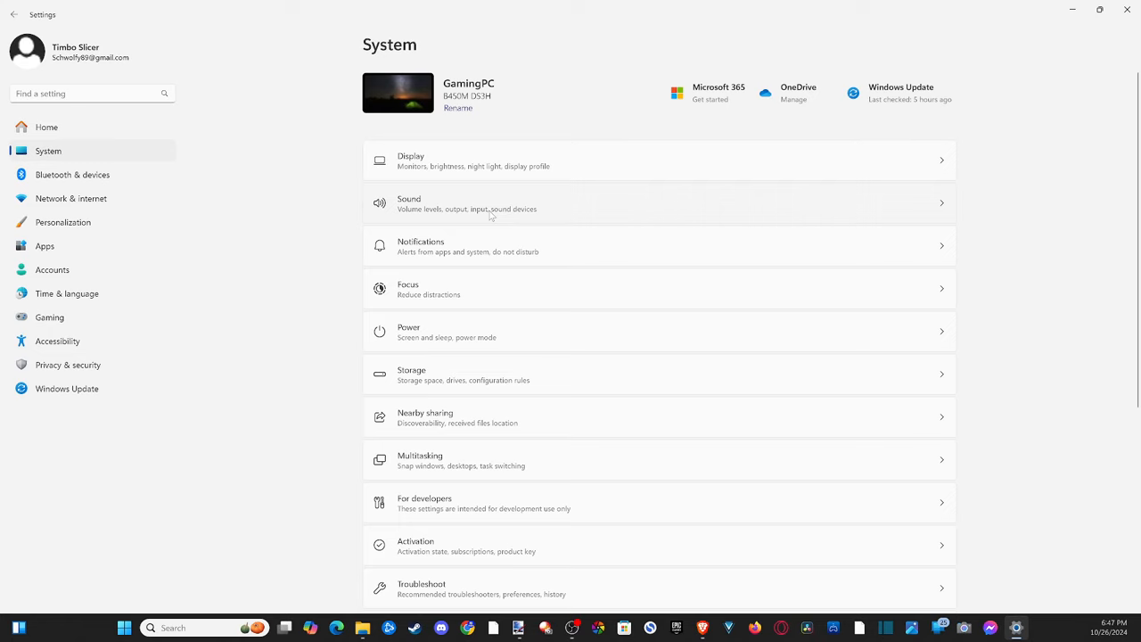
# Step: On the Sound page, lower the speaker output volume from 96 to 84
pyautogui.click(660, 203)
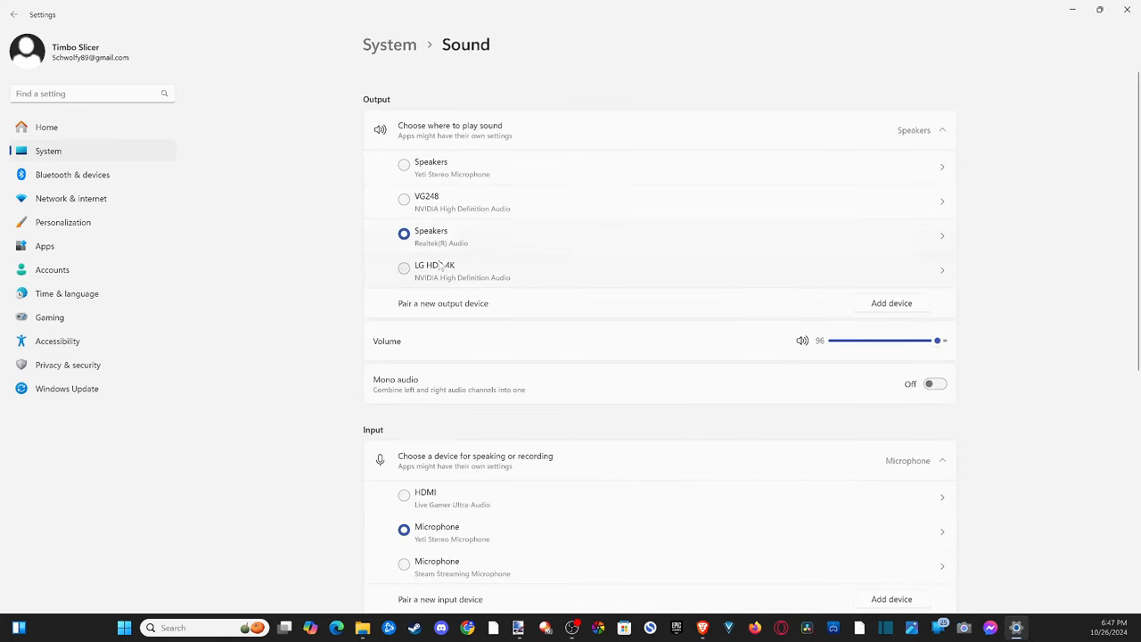
pyautogui.moveTo(339, 93)
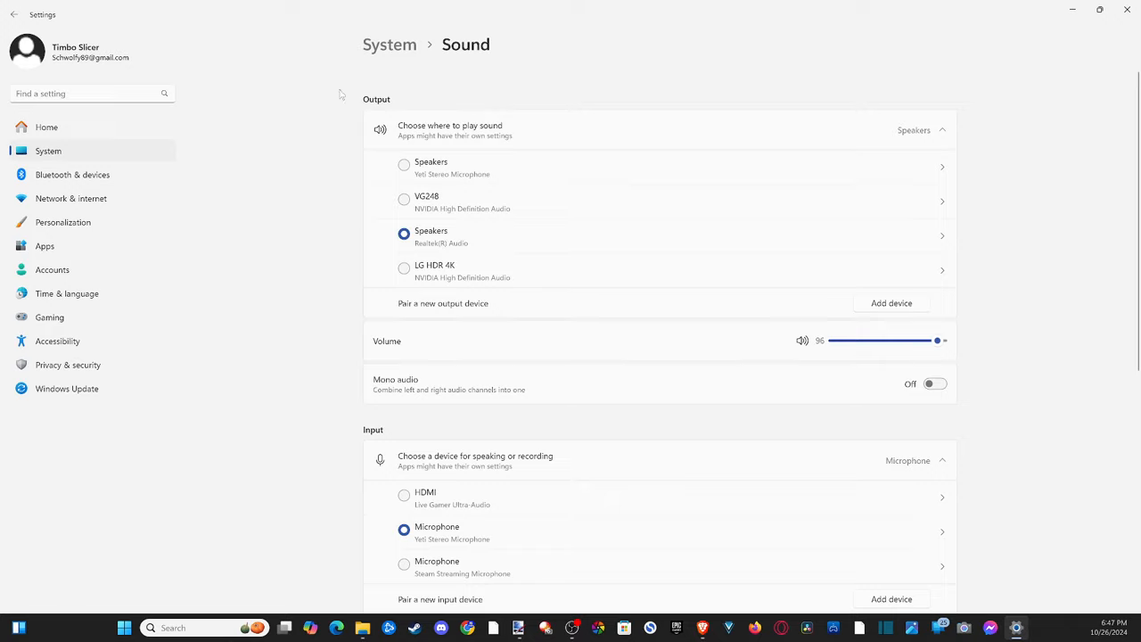
pyautogui.moveTo(871, 164)
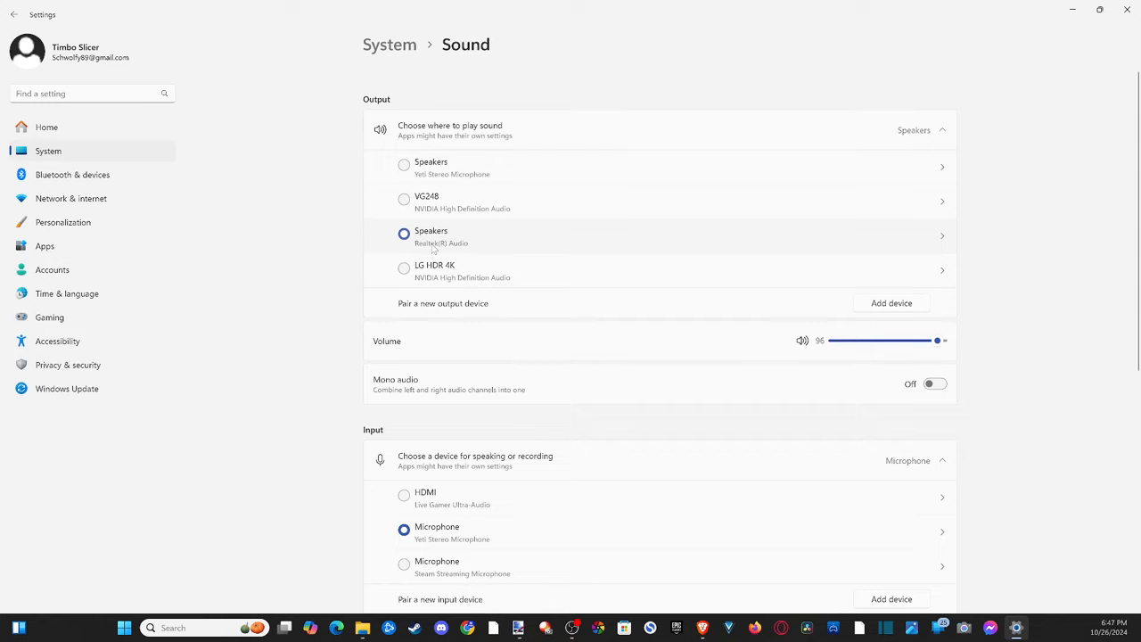
pyautogui.scroll(-3)
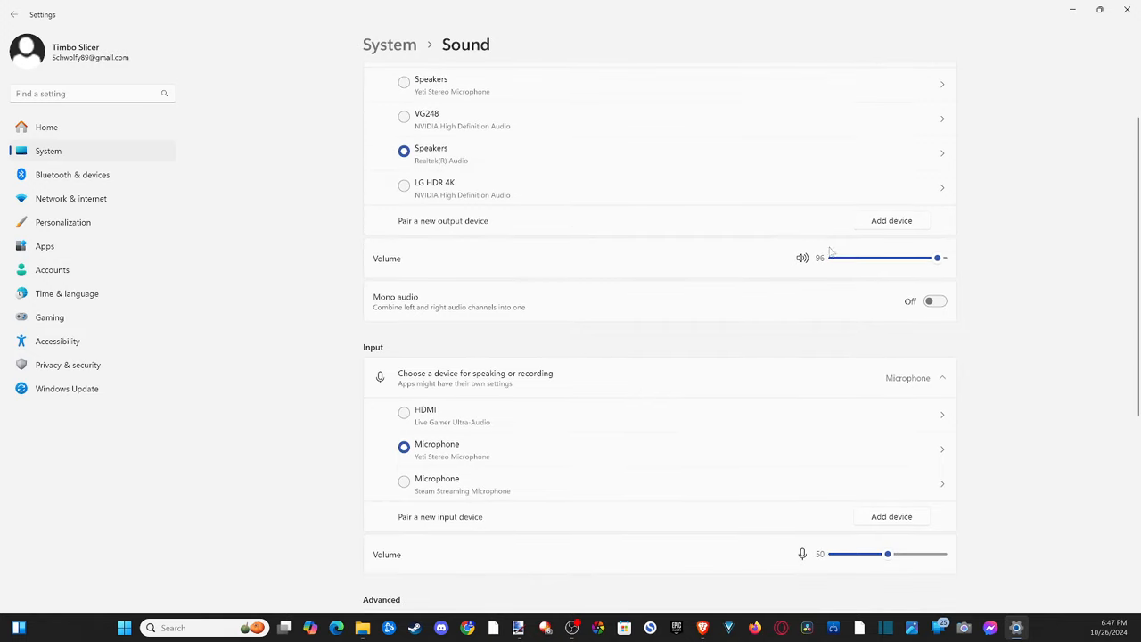
pyautogui.moveTo(938, 256); pyautogui.dragTo(908, 257)
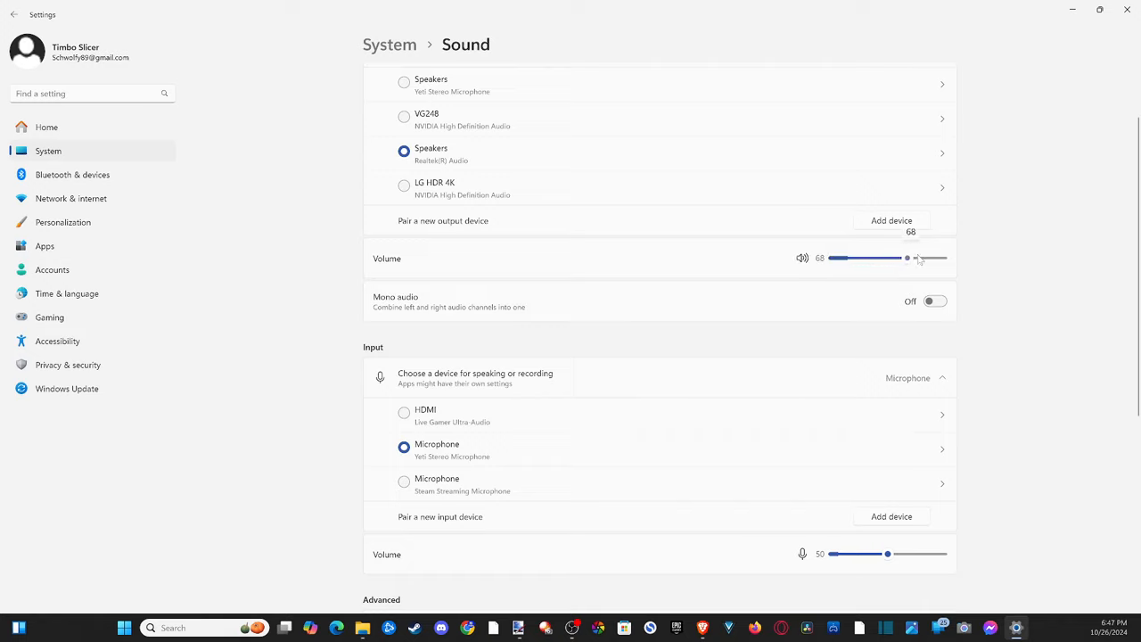
pyautogui.moveTo(908, 257); pyautogui.dragTo(935, 256)
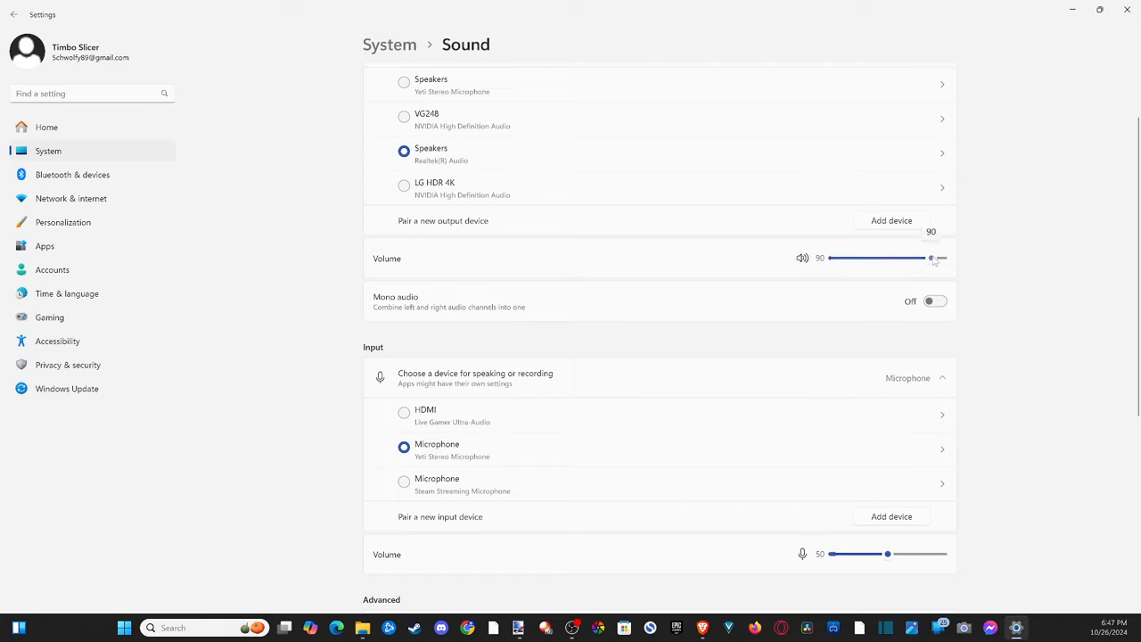
pyautogui.moveTo(934, 257); pyautogui.dragTo(924, 257)
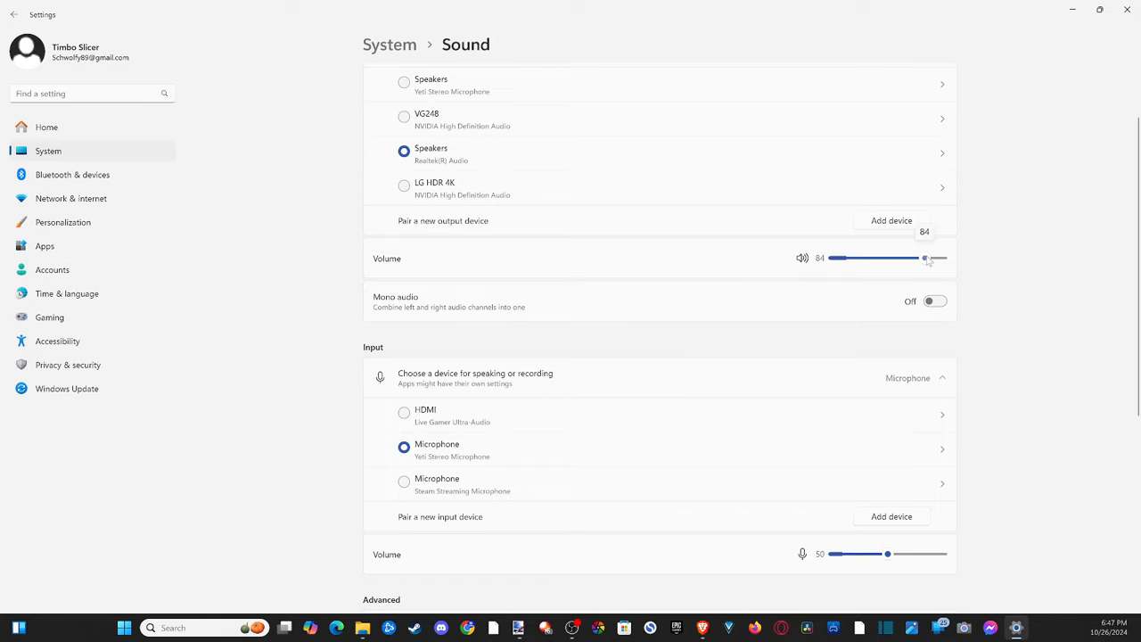
pyautogui.moveTo(464, 257)
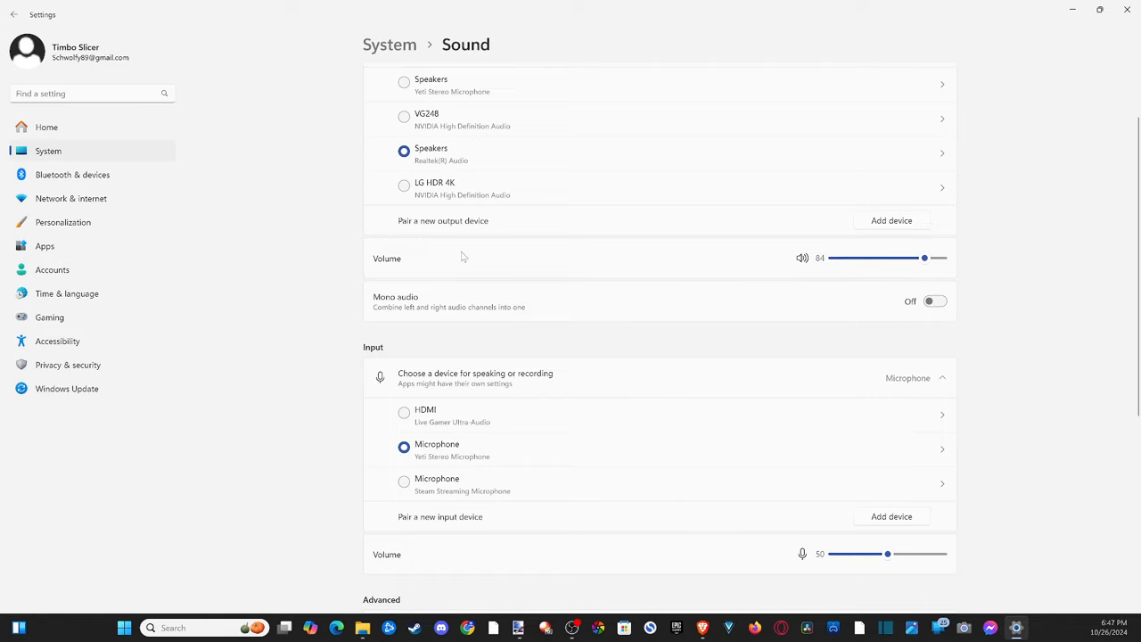
# Step: Nudge the microphone input volume to 51 and scroll down to the Advanced section
pyautogui.scroll(-3)
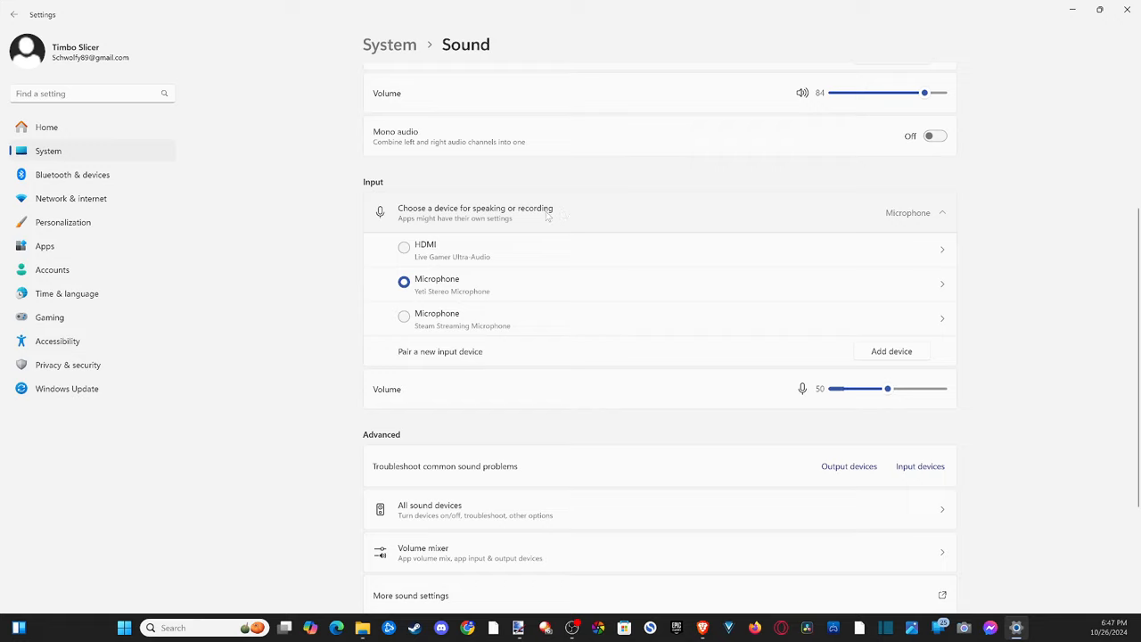
pyautogui.moveTo(663, 310)
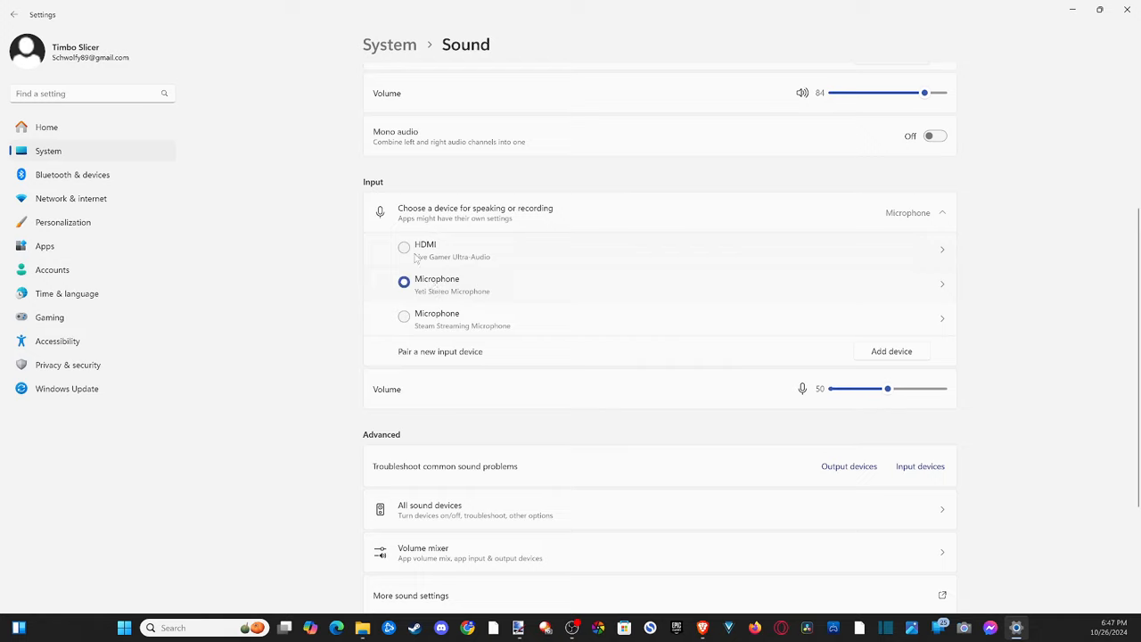
pyautogui.moveTo(449, 300)
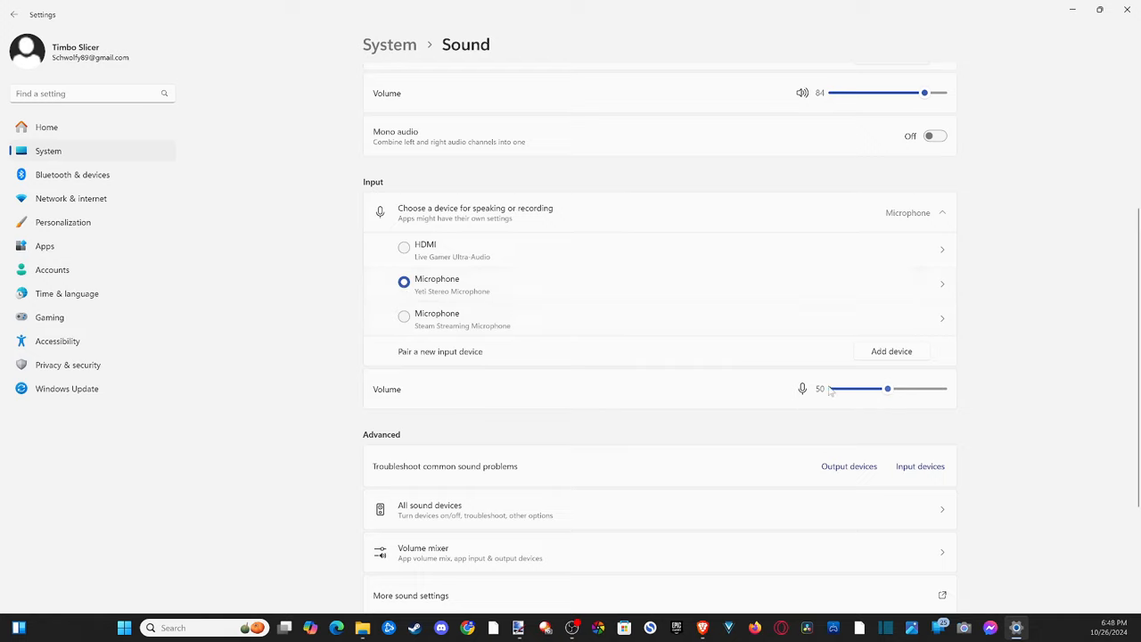
pyautogui.moveTo(888, 388); pyautogui.dragTo(889, 389)
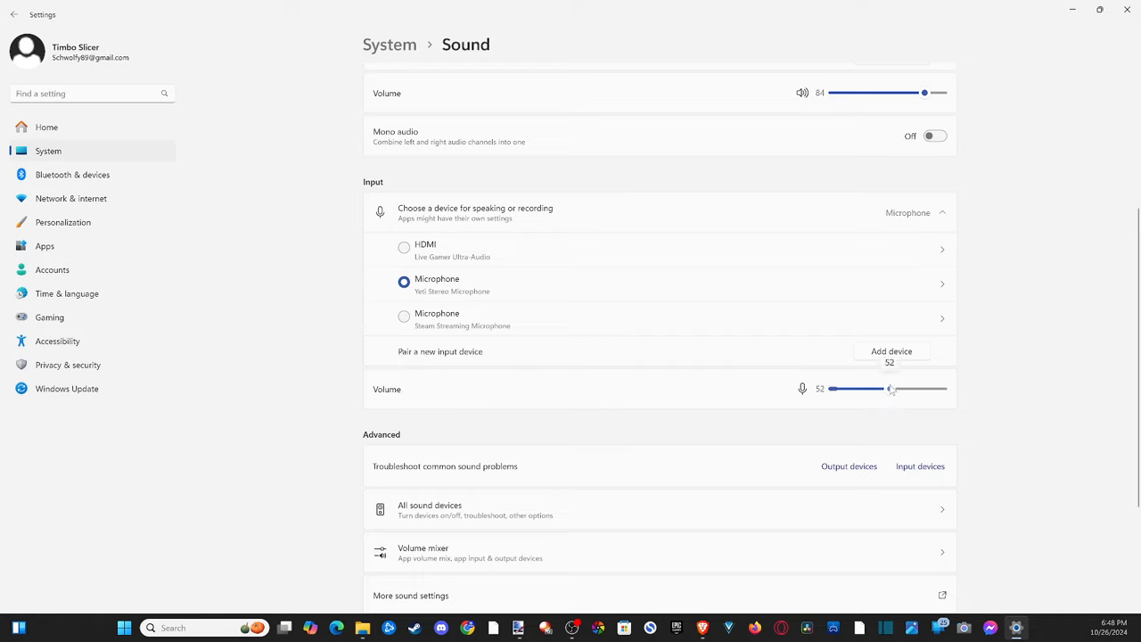
pyautogui.moveTo(890, 389); pyautogui.dragTo(888, 389)
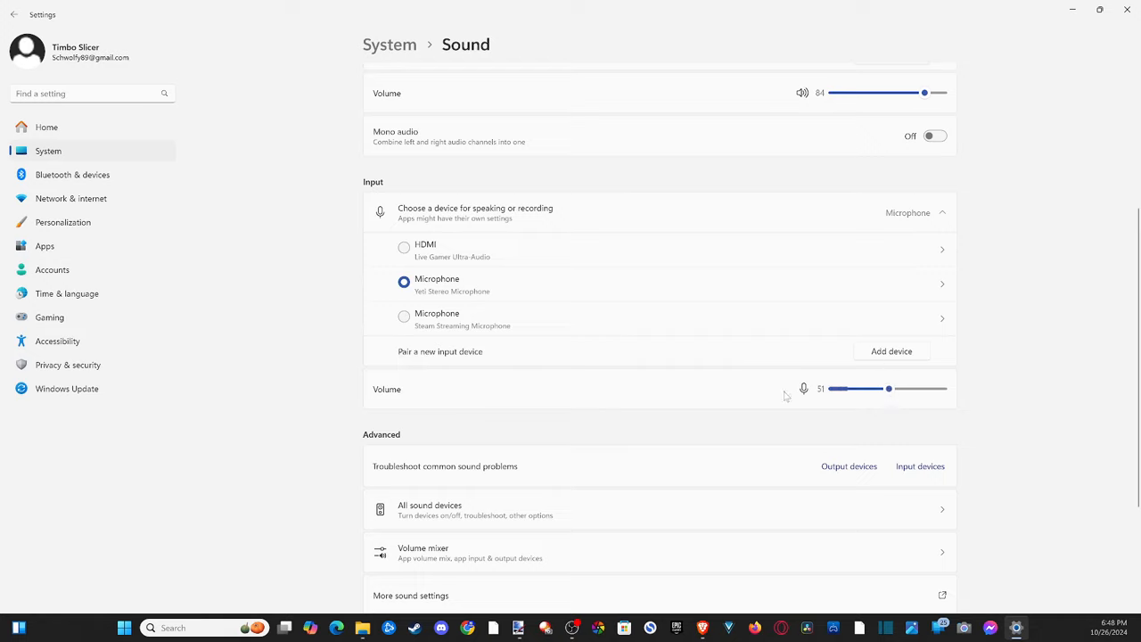
pyautogui.scroll(-3)
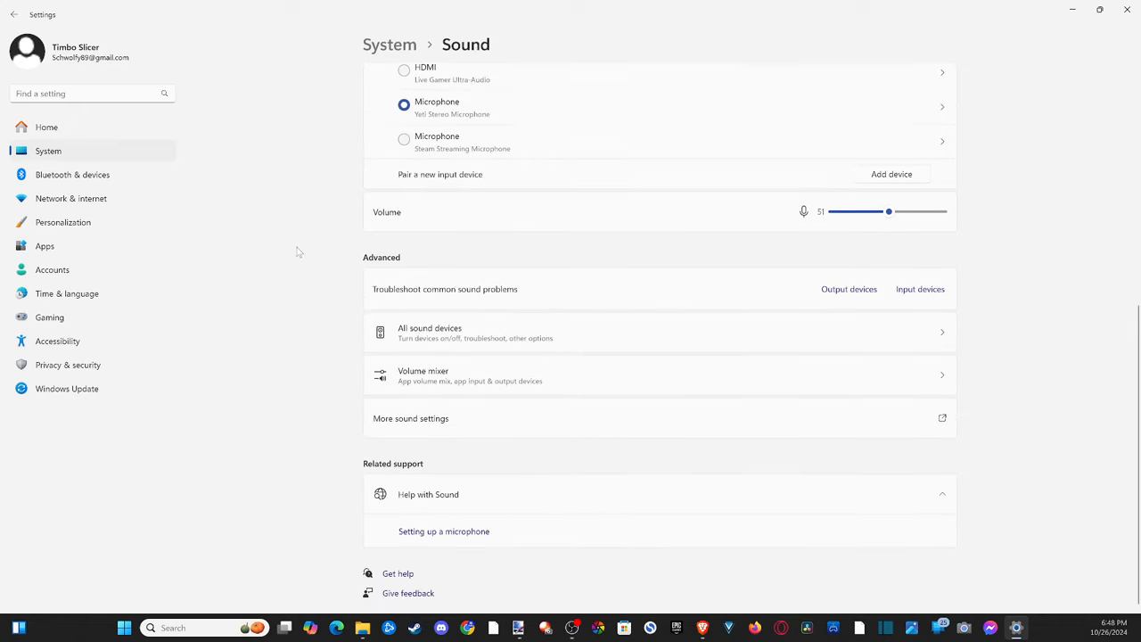
pyautogui.moveTo(289, 296)
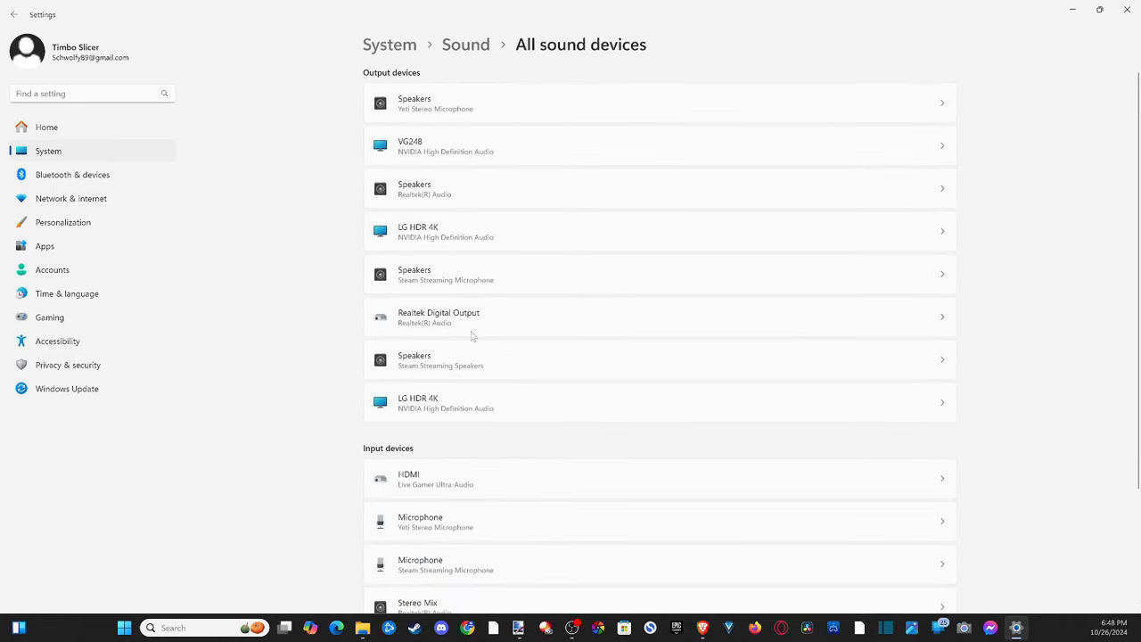
# Step: Browse the All sound devices list, then return to Sound and scroll to its Advanced options
pyautogui.scroll(-3)
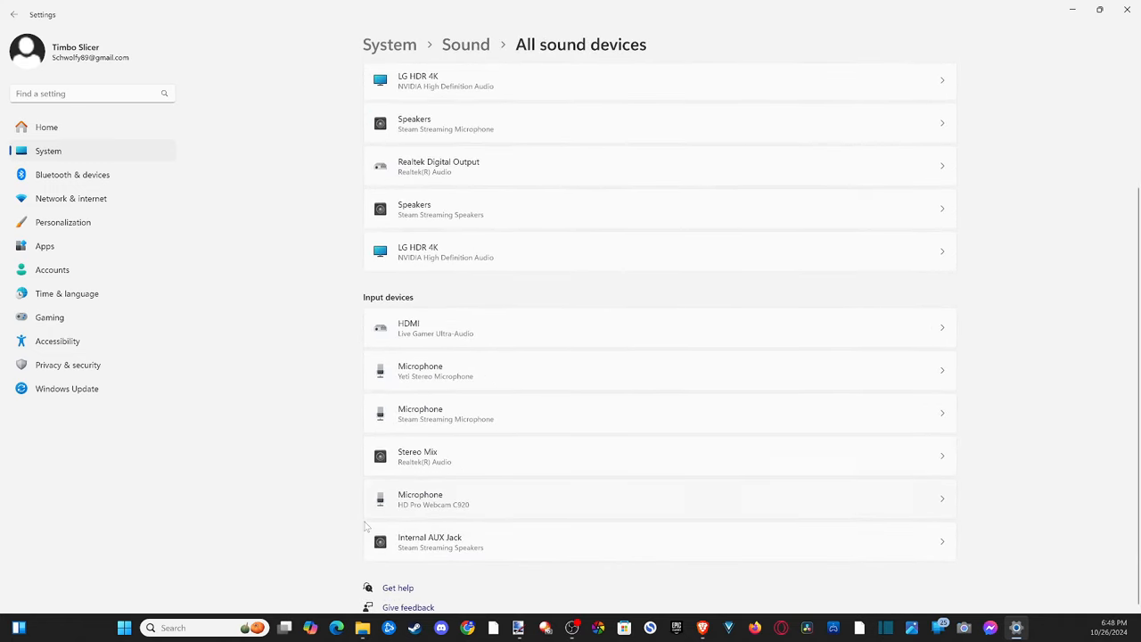
pyautogui.scroll(3)
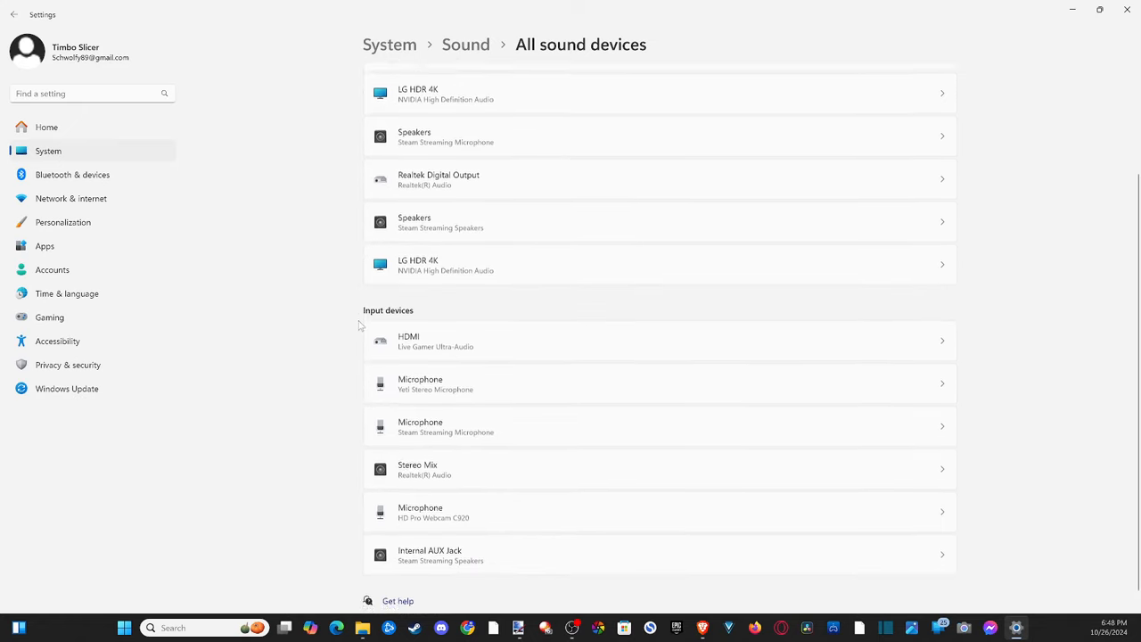
pyautogui.scroll(3)
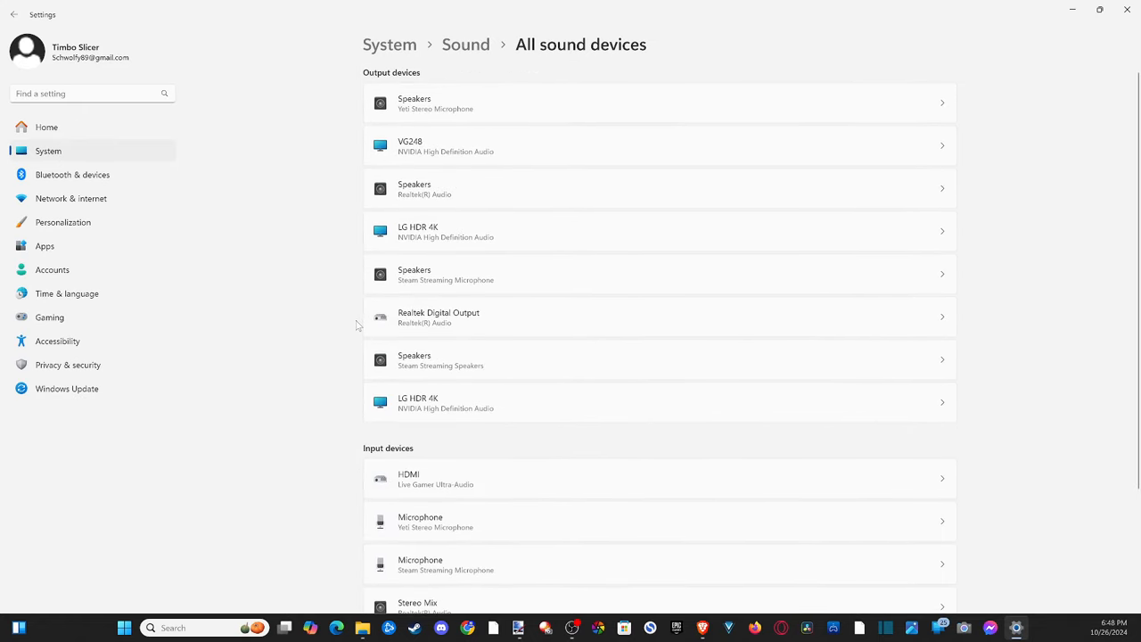
pyautogui.click(15, 14)
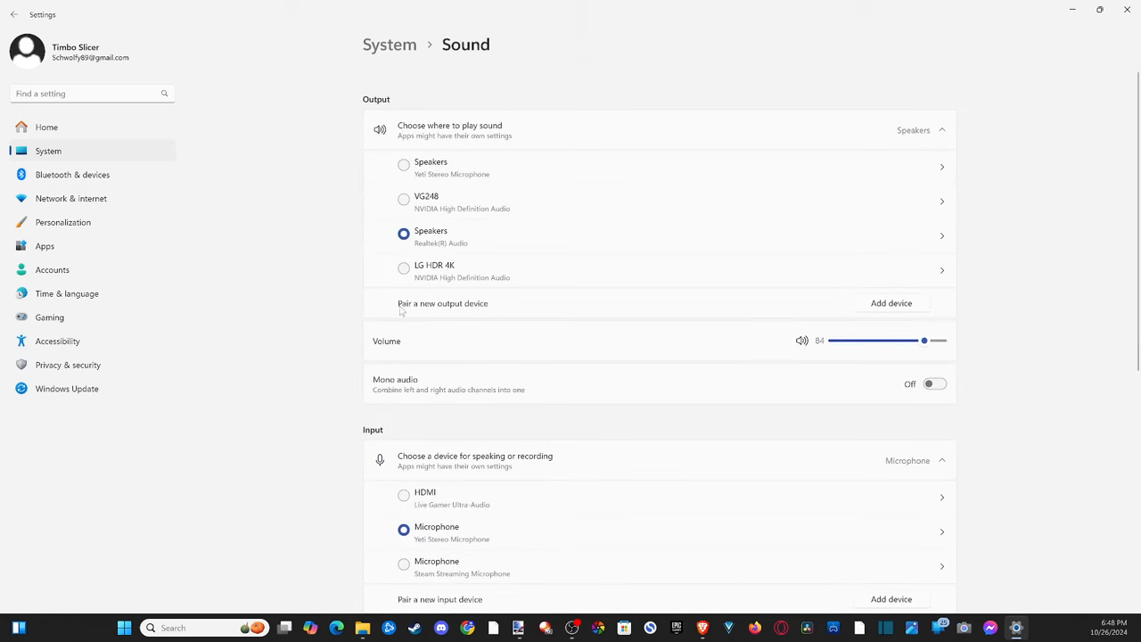
pyautogui.scroll(-3)
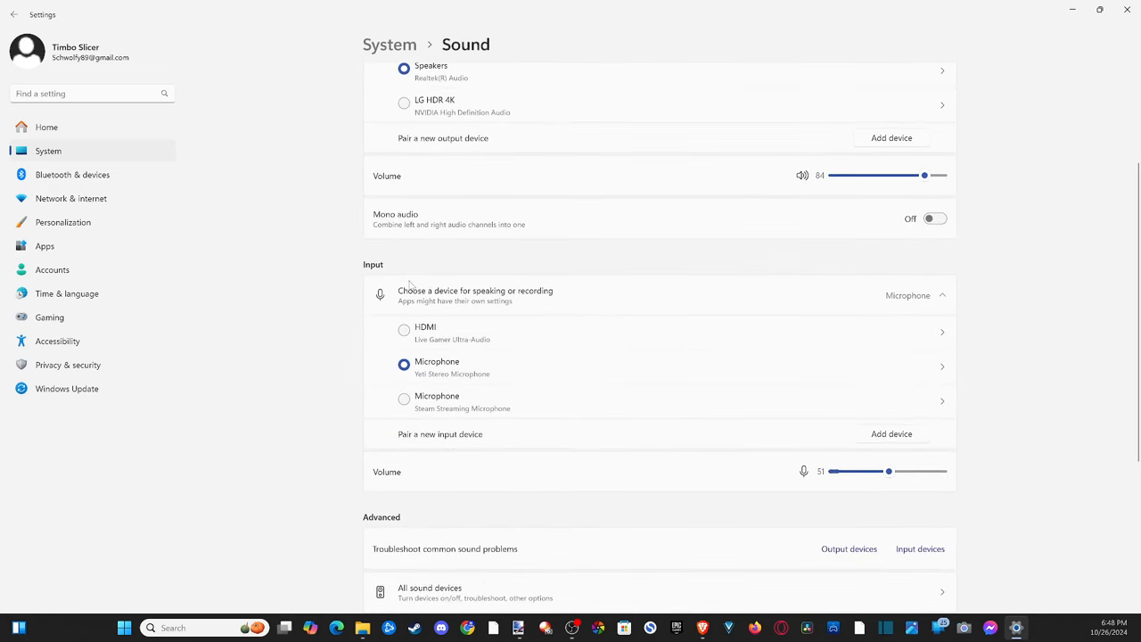
pyautogui.moveTo(378, 293)
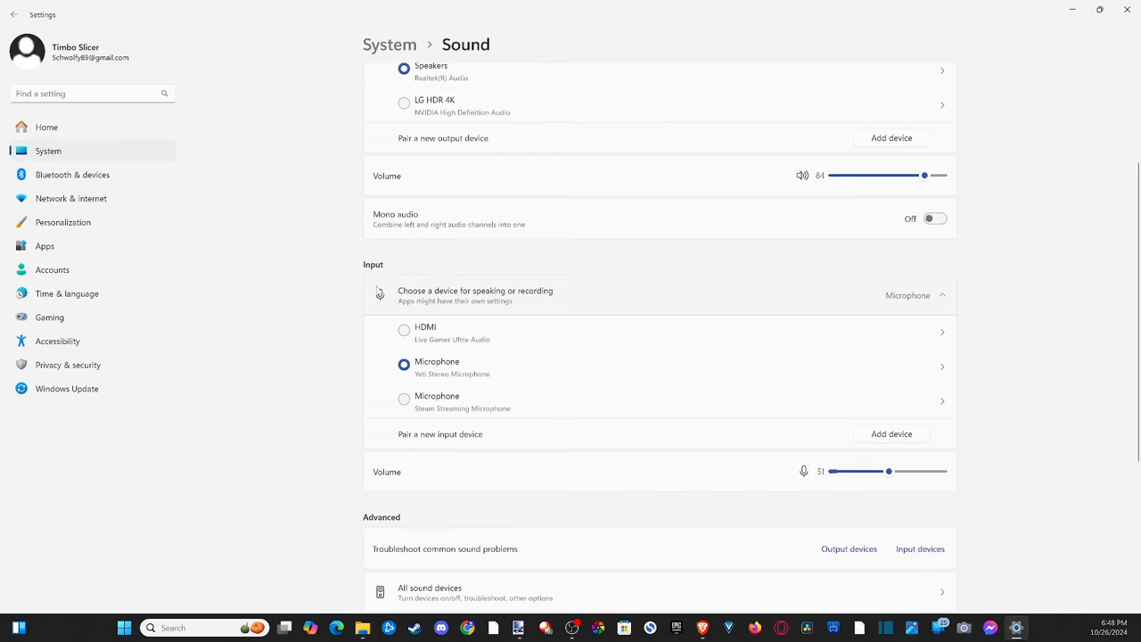
pyautogui.scroll(-3)
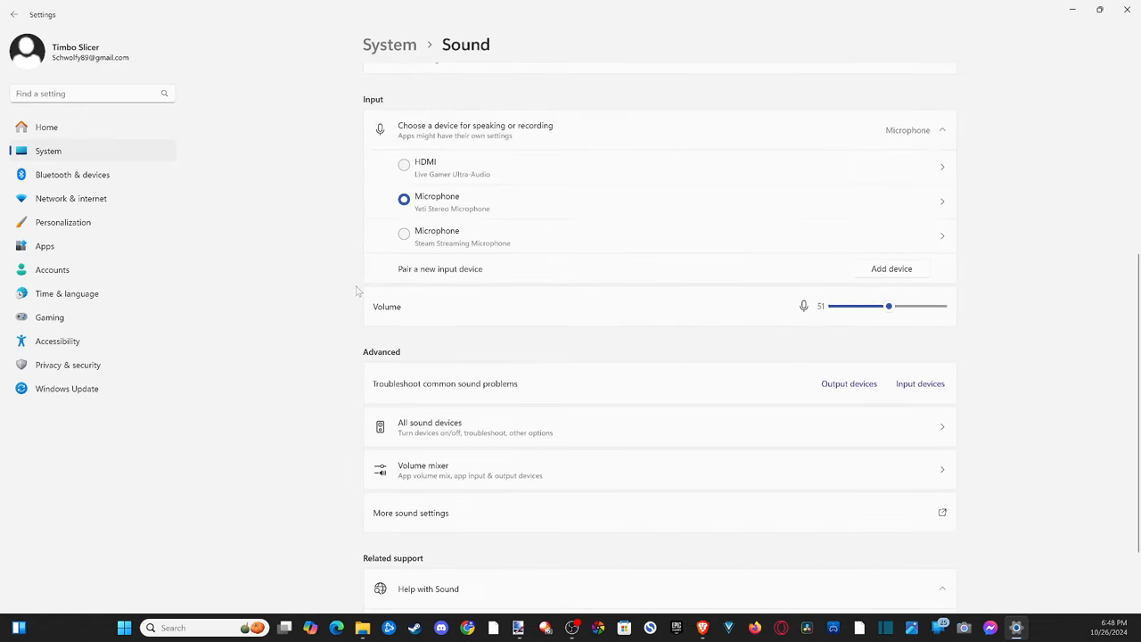
pyautogui.scroll(-3)
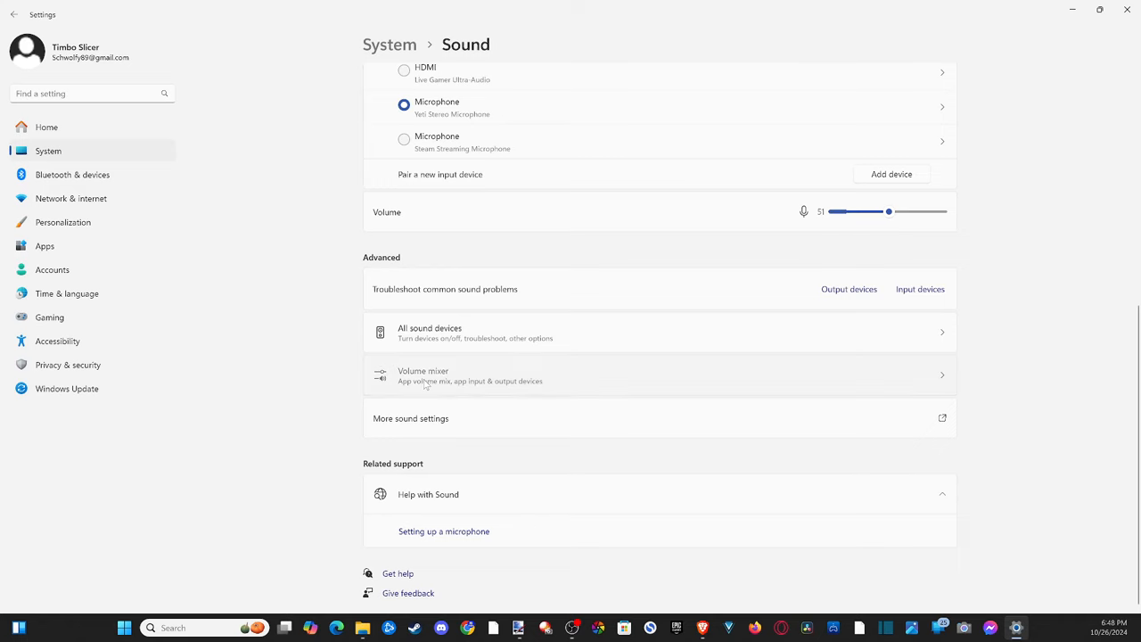
# Step: In Volume mixer, route Steam's output to Speakers (Realtek(R) Audio)
pyautogui.click(660, 375)
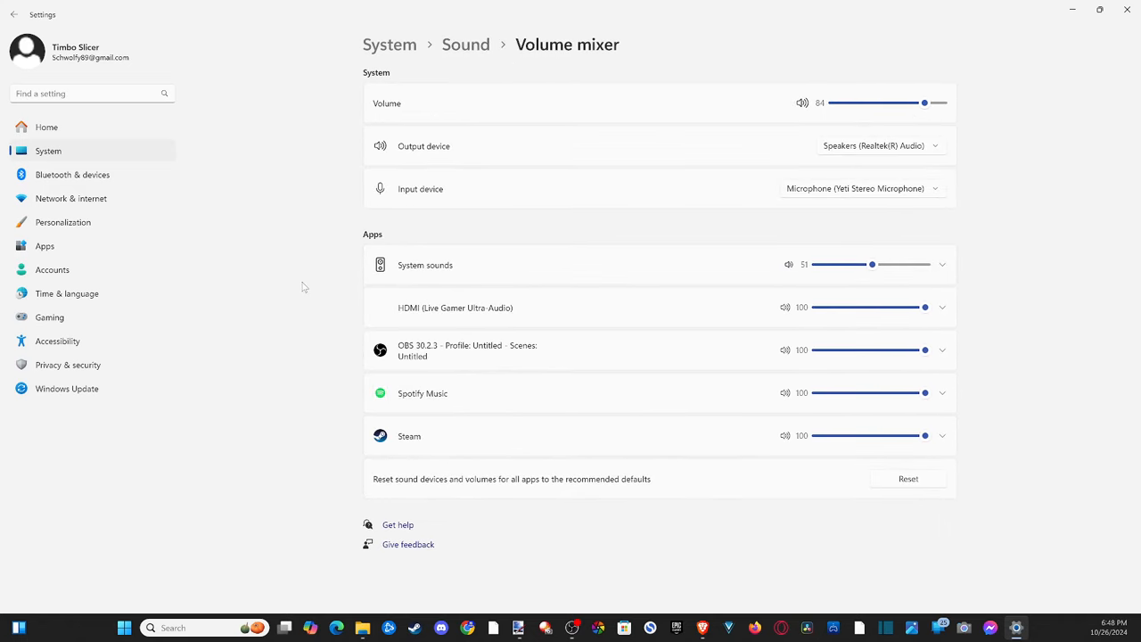
pyautogui.moveTo(374, 293)
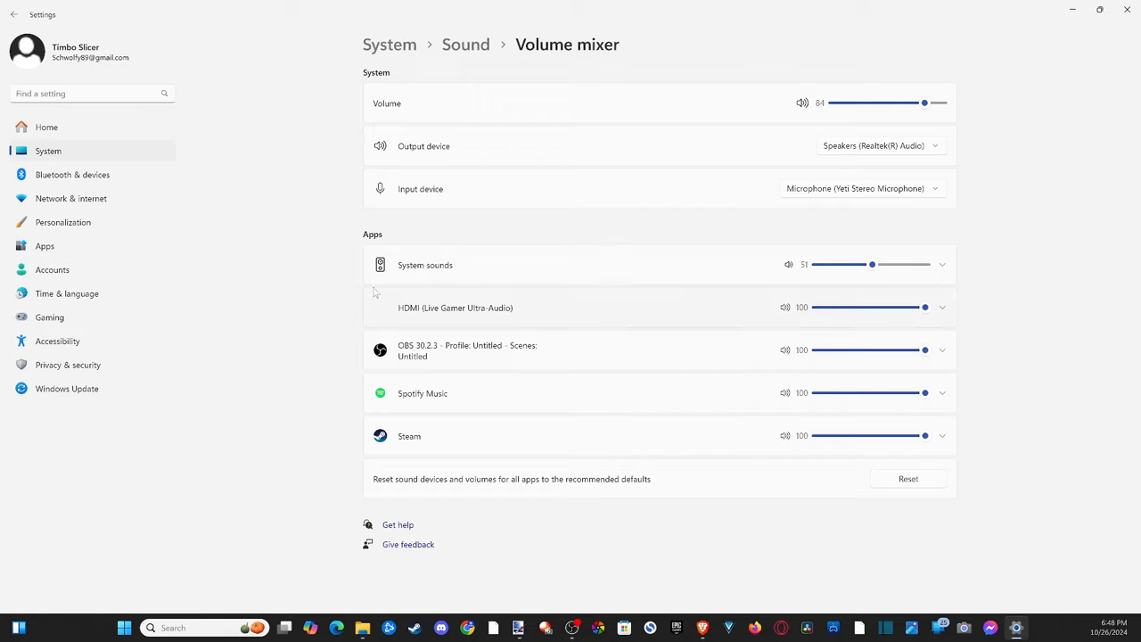
pyautogui.moveTo(378, 307)
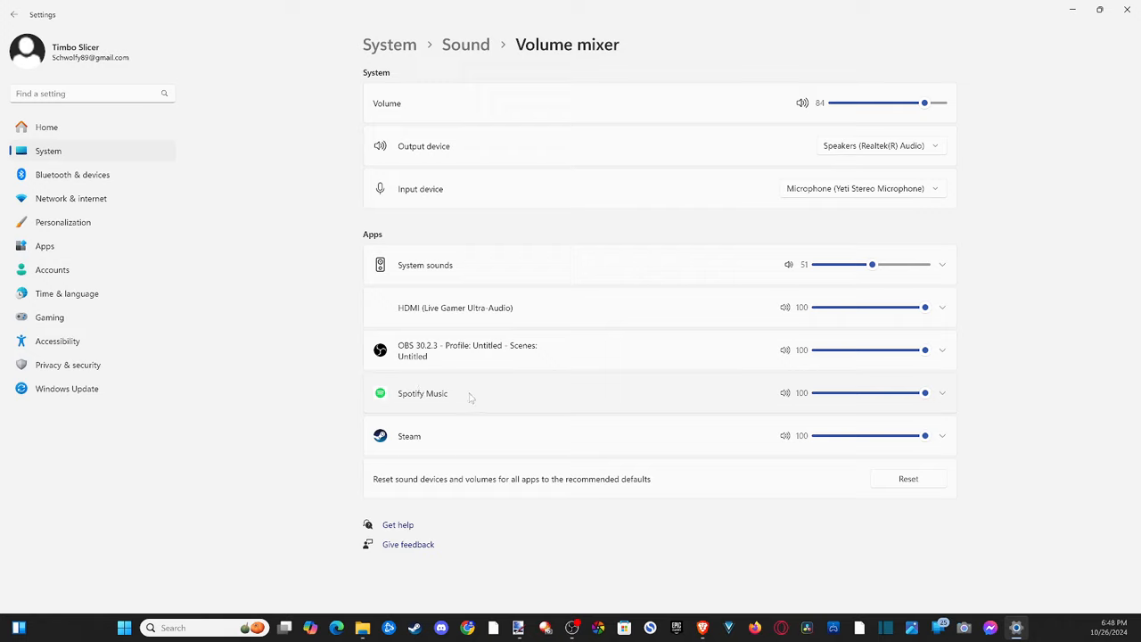
pyautogui.click(941, 435)
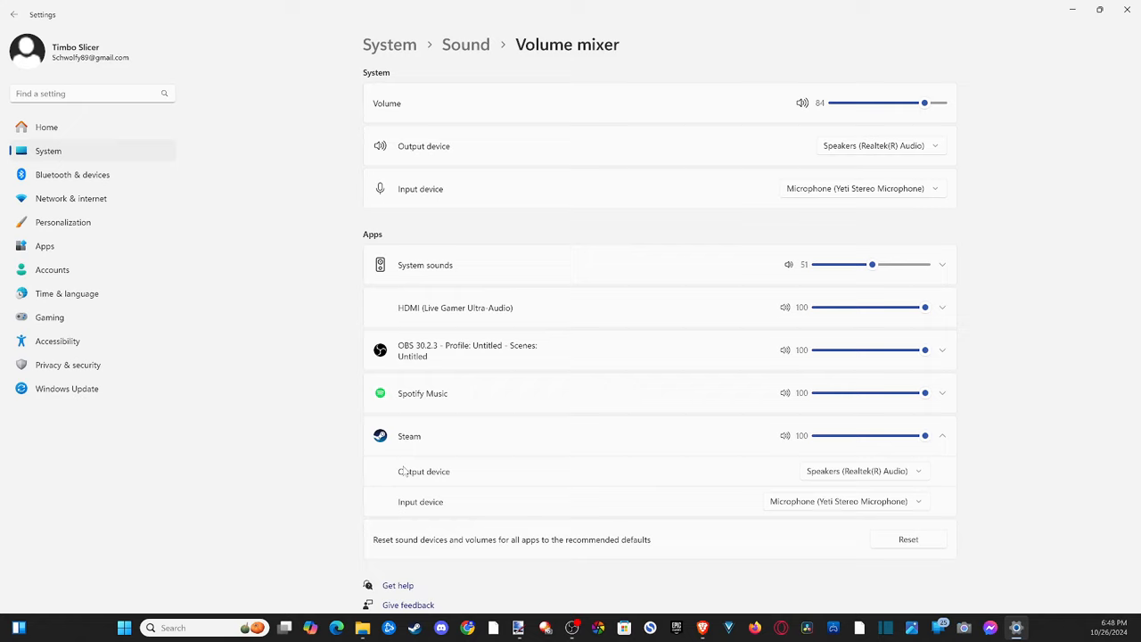
pyautogui.moveTo(923, 462)
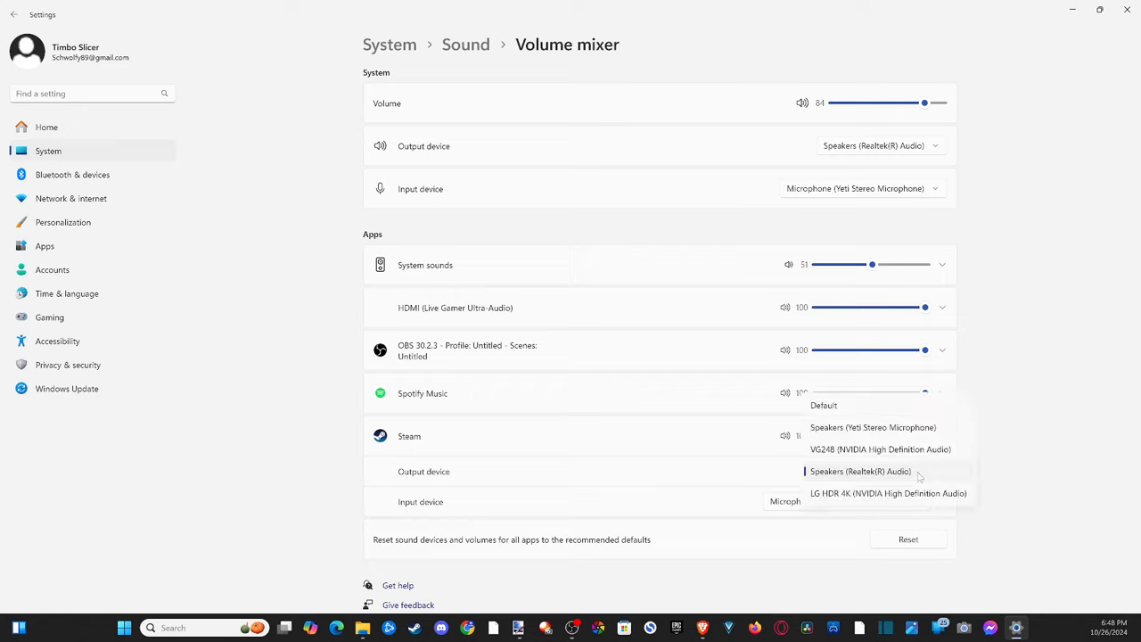
pyautogui.click(859, 471)
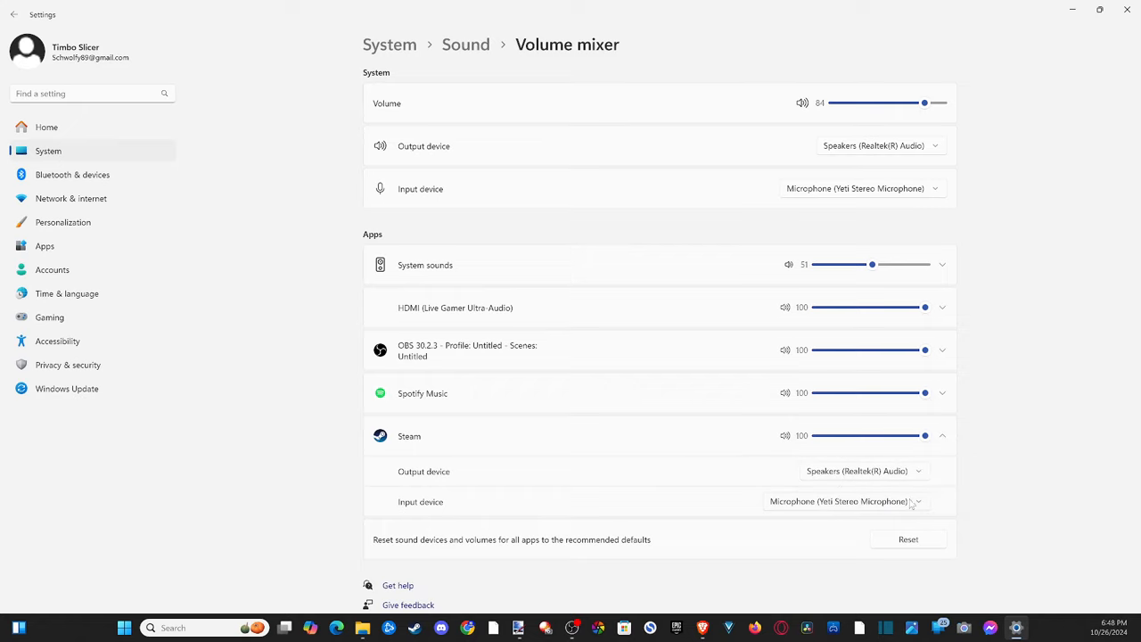
pyautogui.click(916, 501)
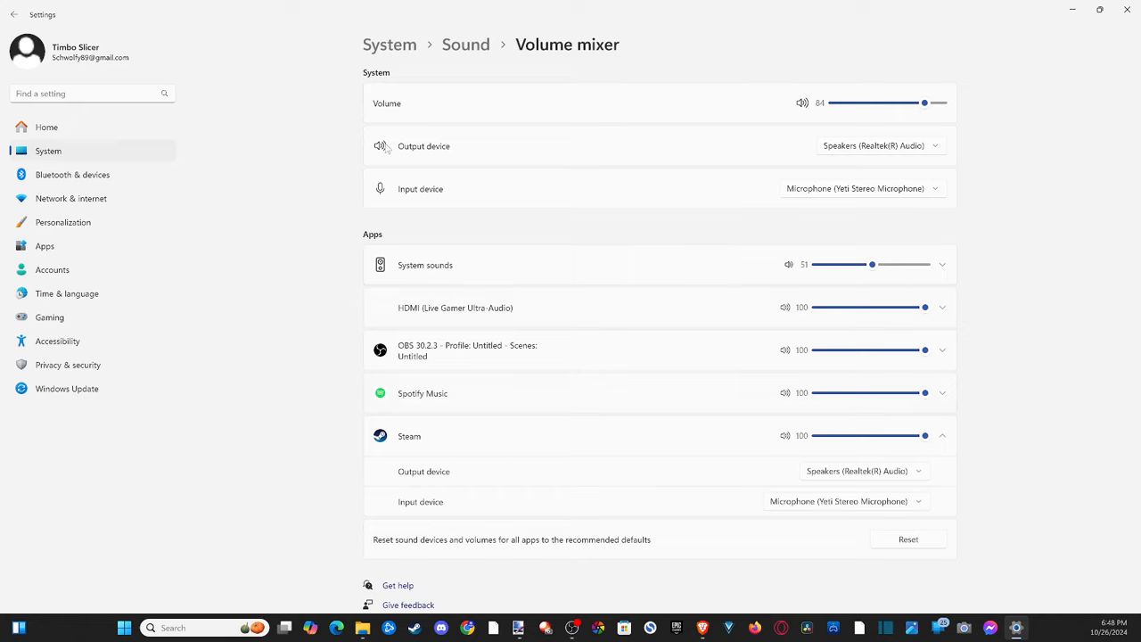
pyautogui.moveTo(863, 196)
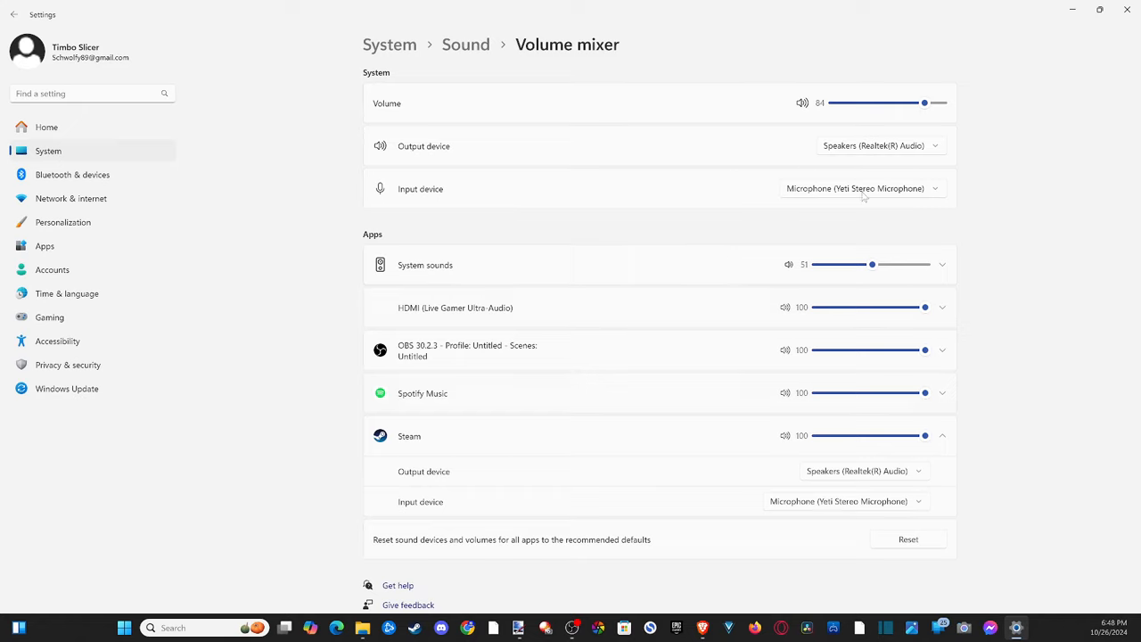
pyautogui.moveTo(496, 259)
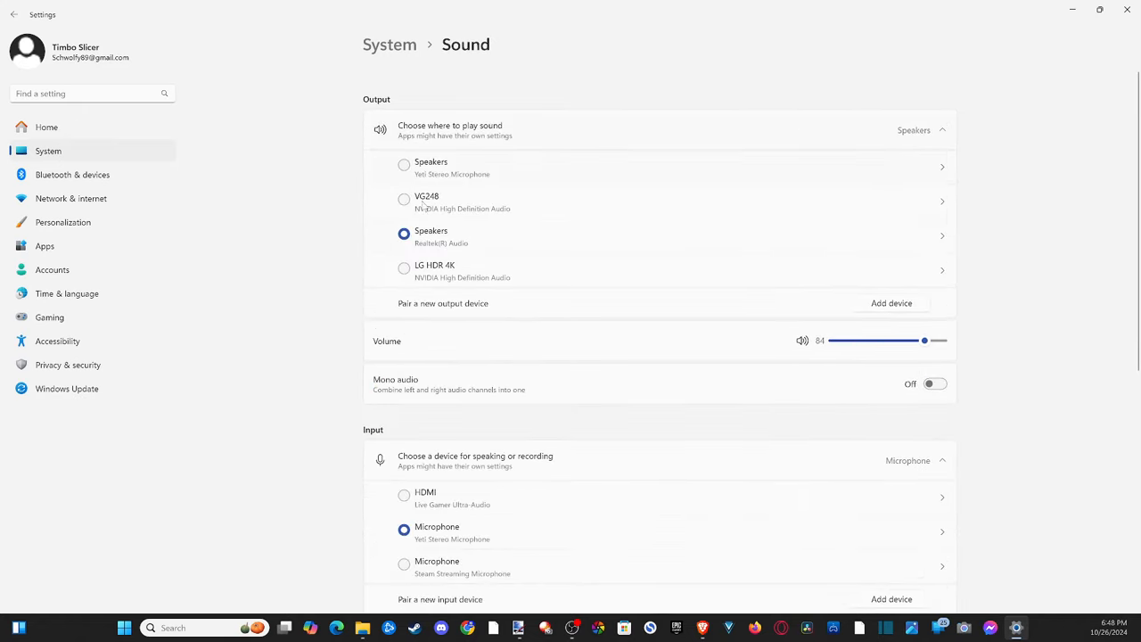
# Step: Bring up More sound settings' Playback list and open the Realtek Speakers properties
pyautogui.scroll(-3)
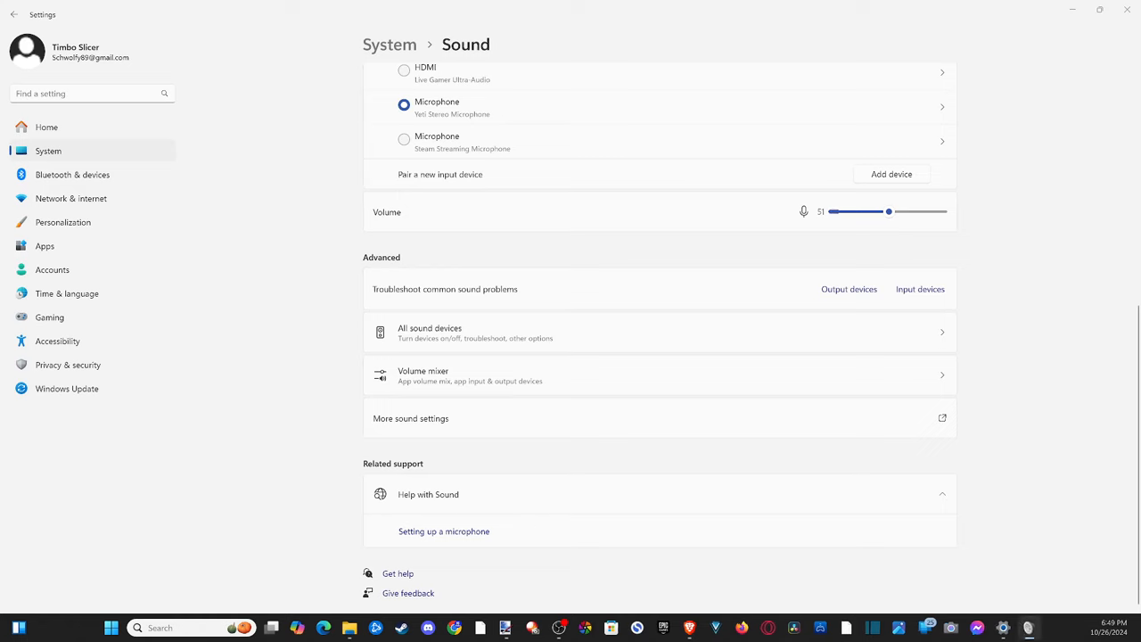
pyautogui.click(411, 417)
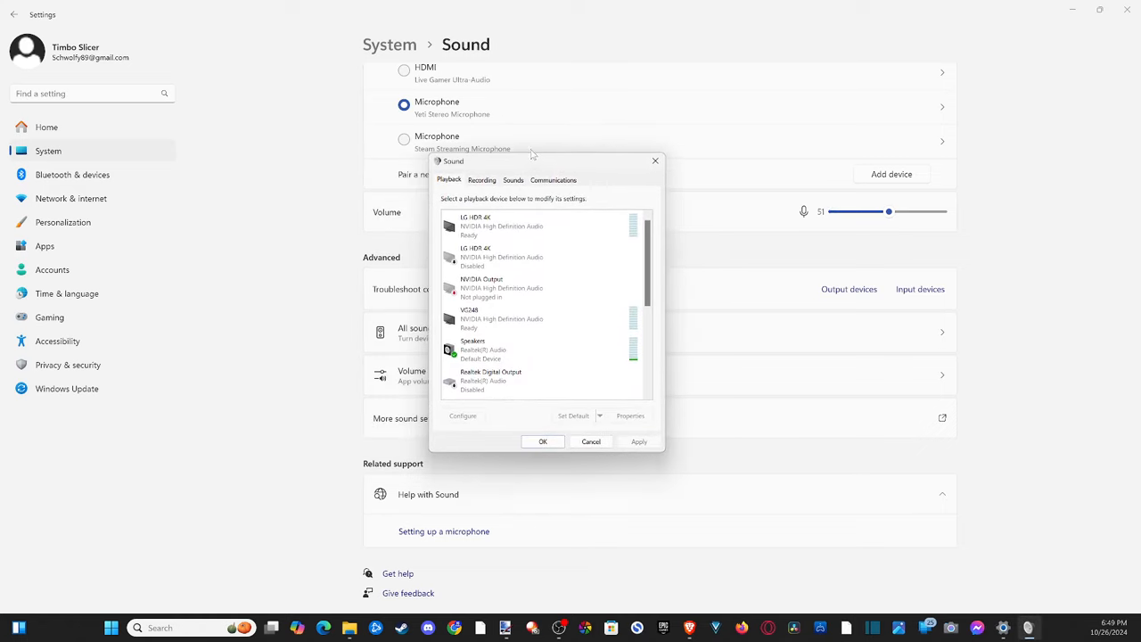
pyautogui.click(535, 256)
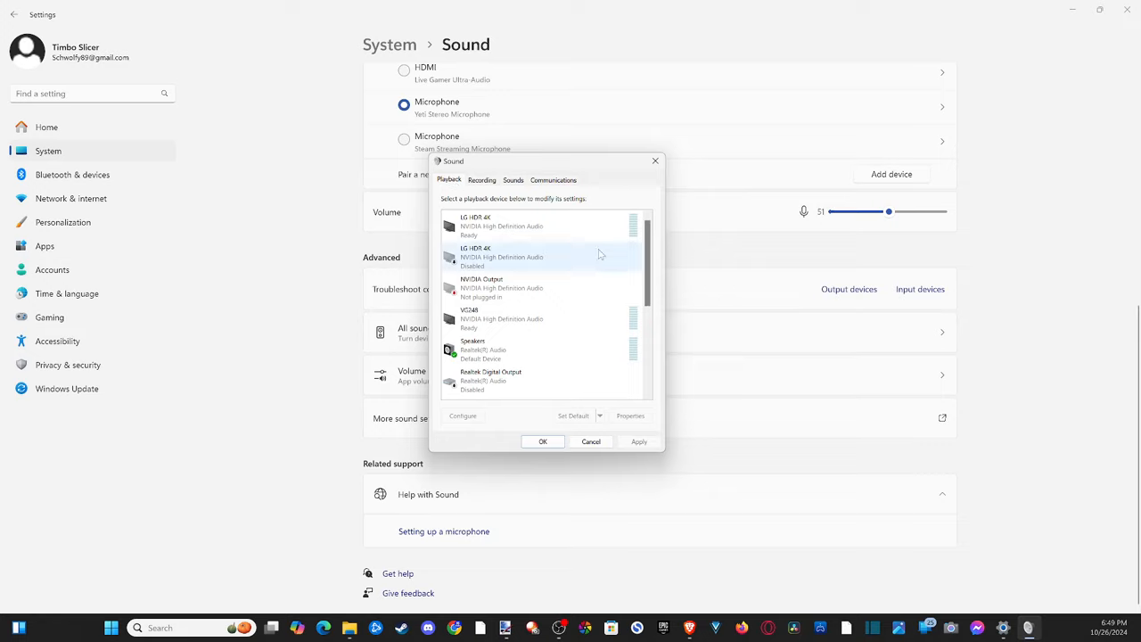
pyautogui.scroll(-3)
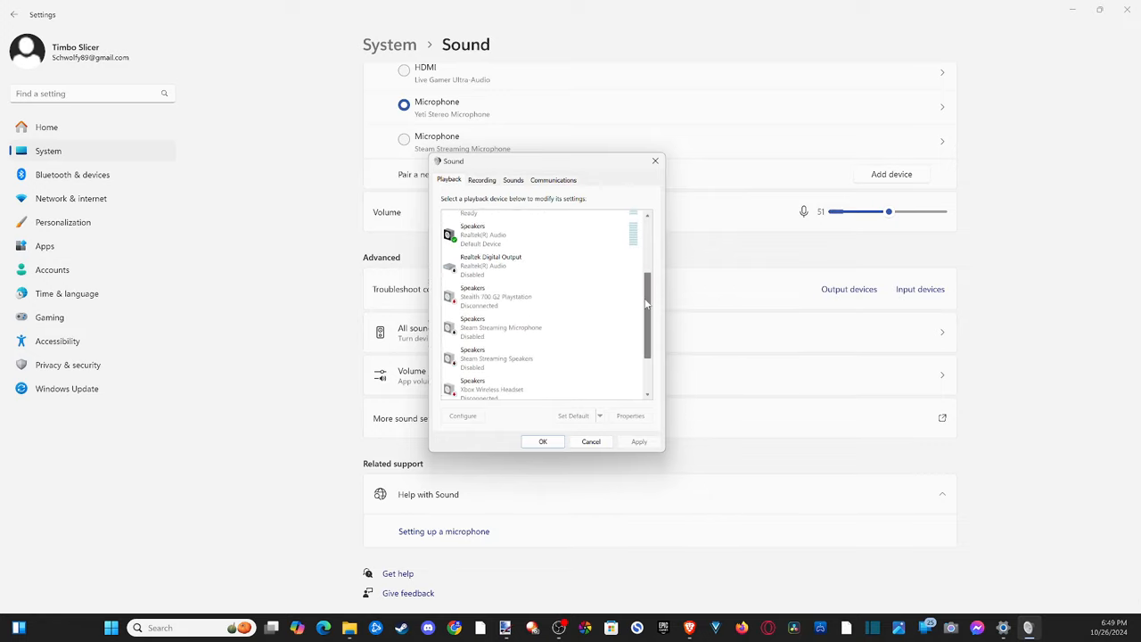
pyautogui.scroll(3)
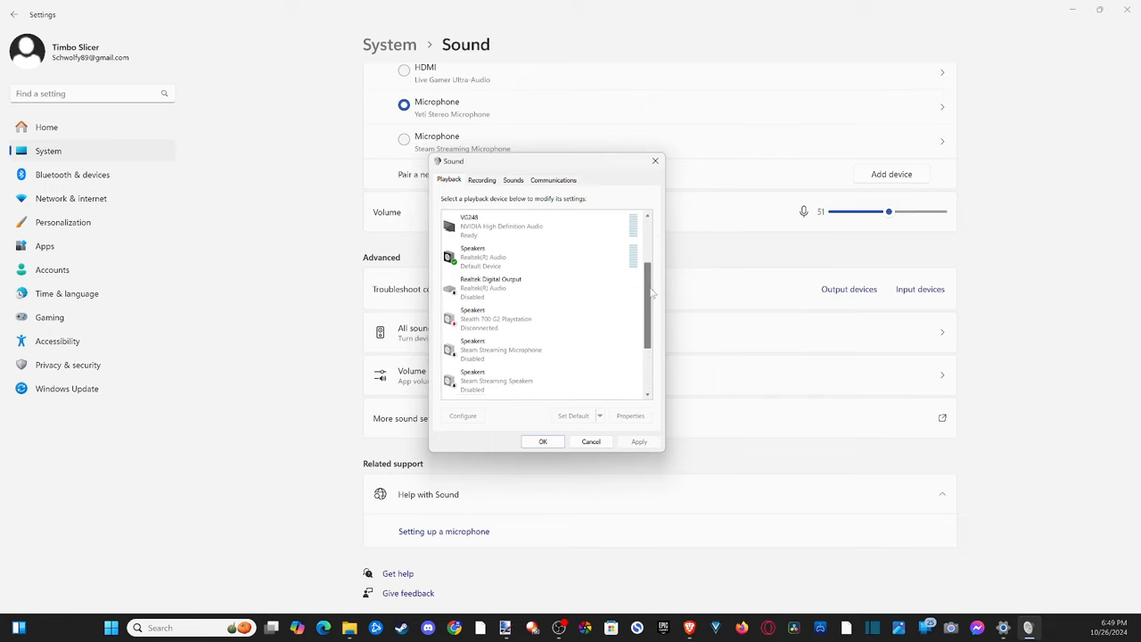
pyautogui.scroll(3)
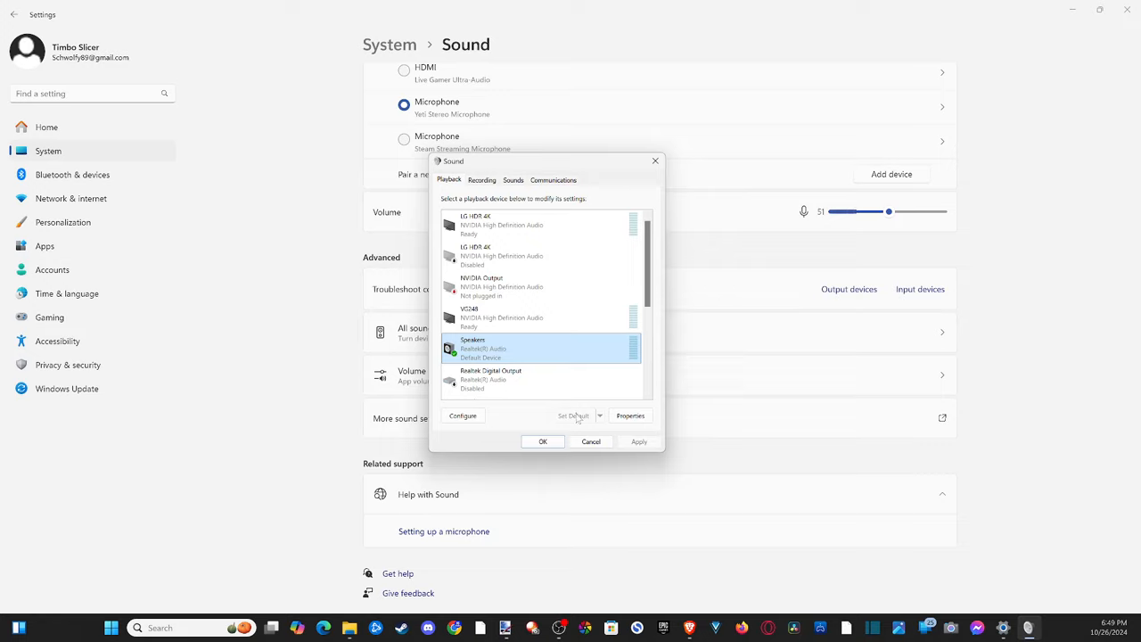
pyautogui.click(631, 416)
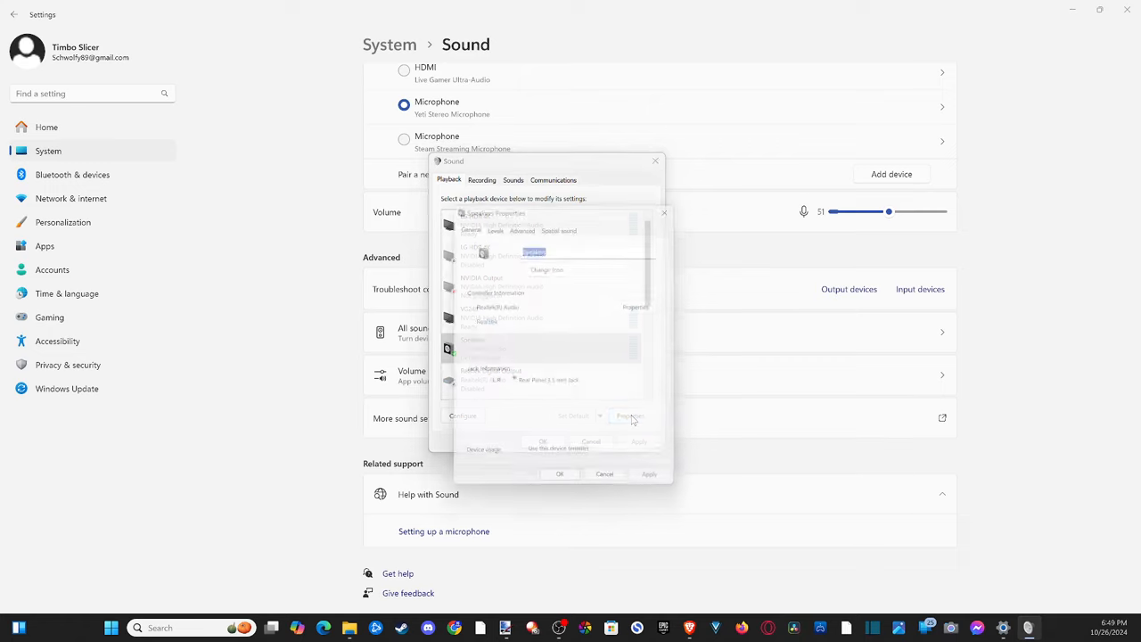
# Step: Check the speakers' Levels, Advanced format and Spatial sound, close it, and show Recording devices
pyautogui.click(629, 415)
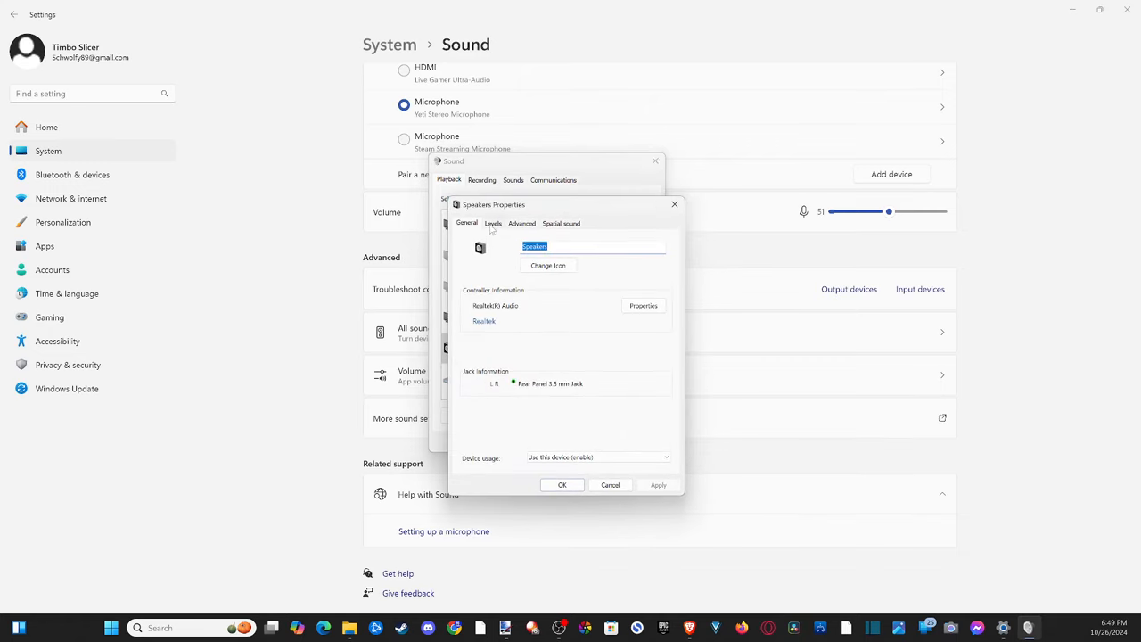
pyautogui.click(493, 223)
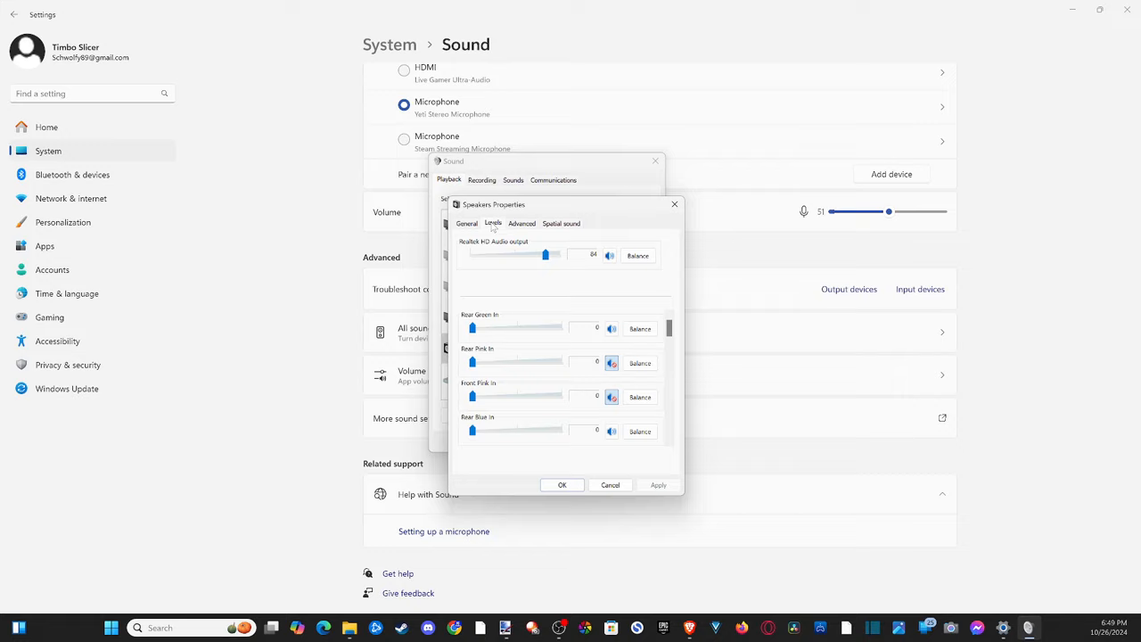
pyautogui.moveTo(525, 223)
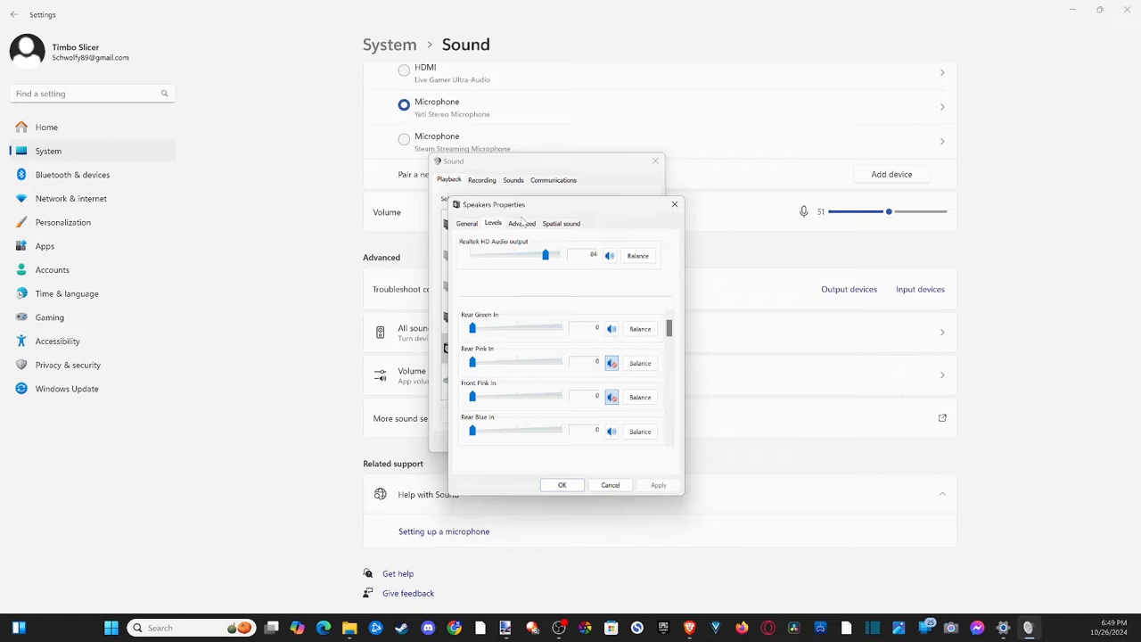
pyautogui.click(521, 223)
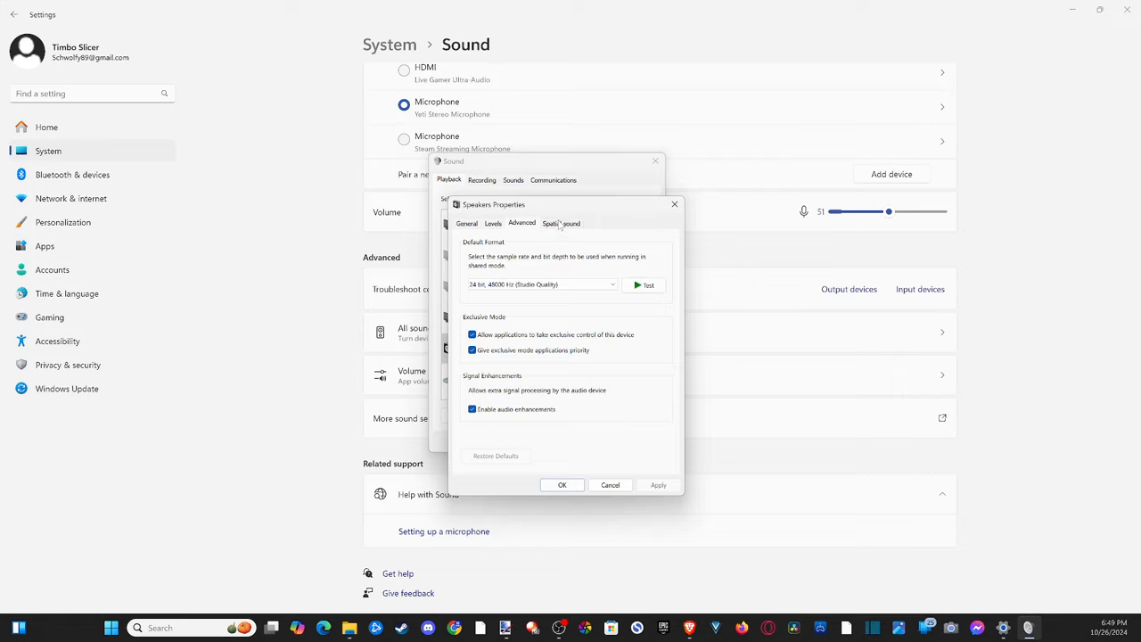
pyautogui.click(560, 223)
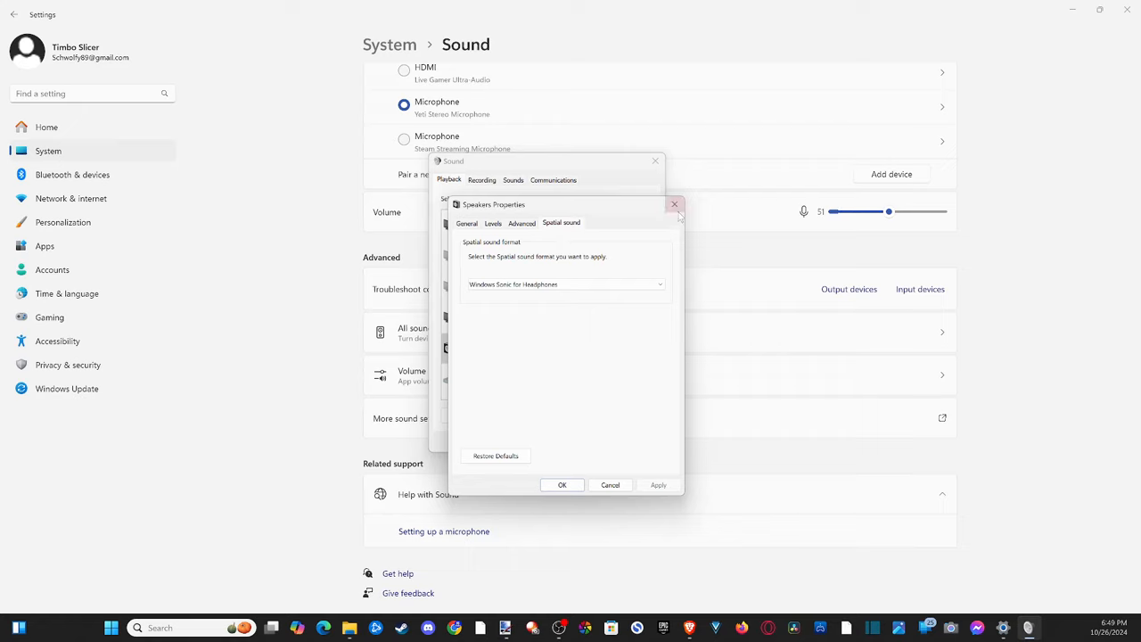
pyautogui.click(674, 203)
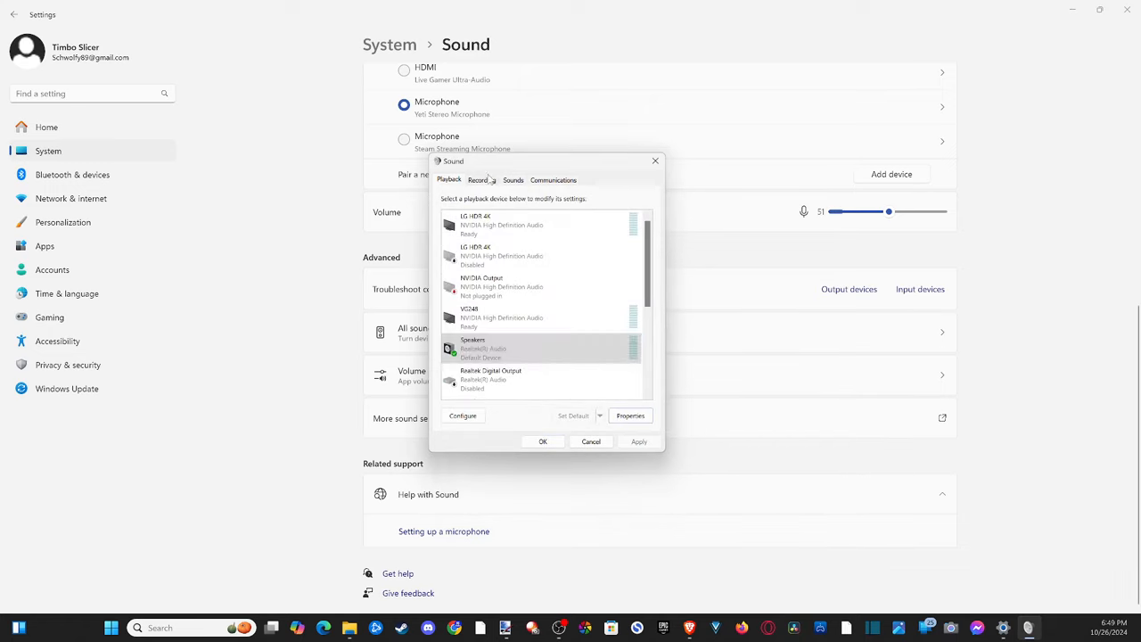
pyautogui.click(481, 178)
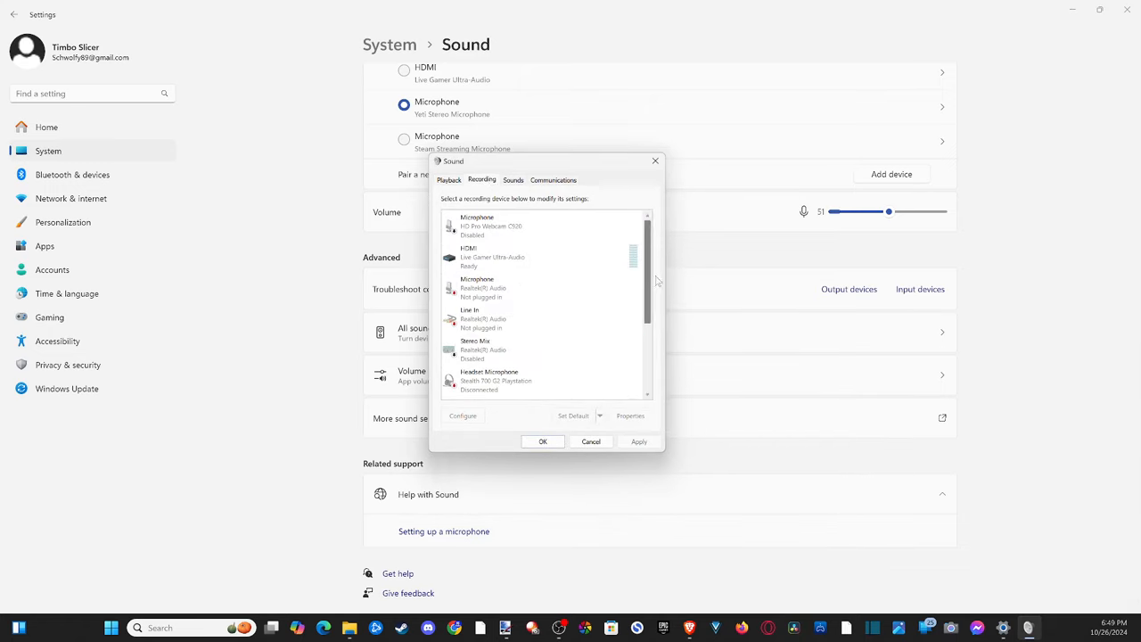
pyautogui.scroll(-3)
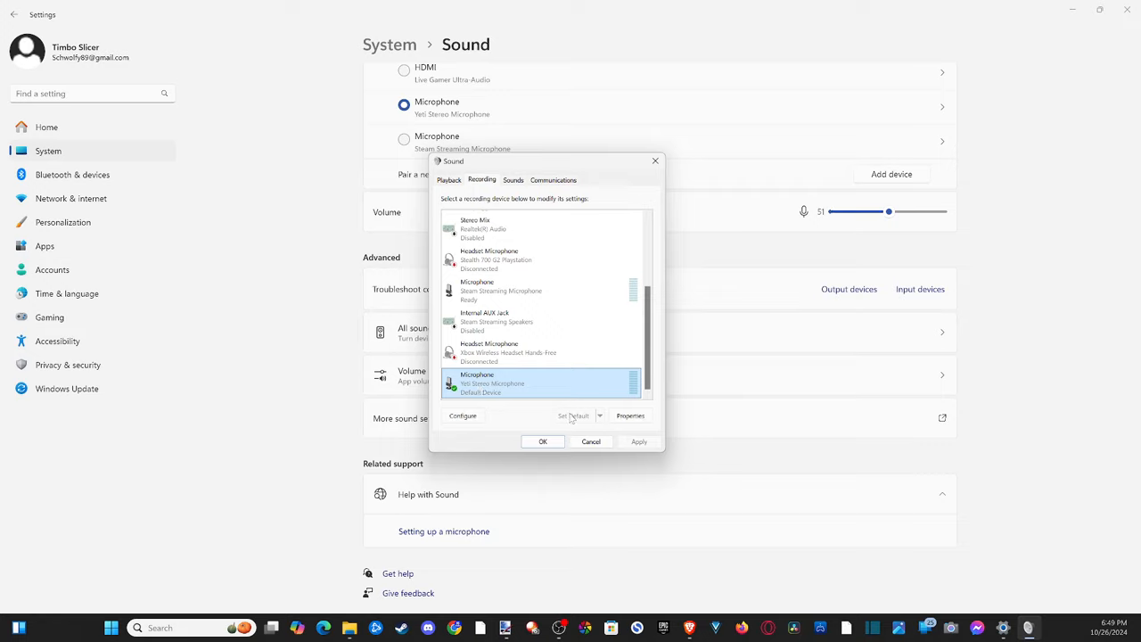
# Step: Check the Yeti microphone's Listen and Levels settings, then close both classic sound dialogs
pyautogui.click(631, 415)
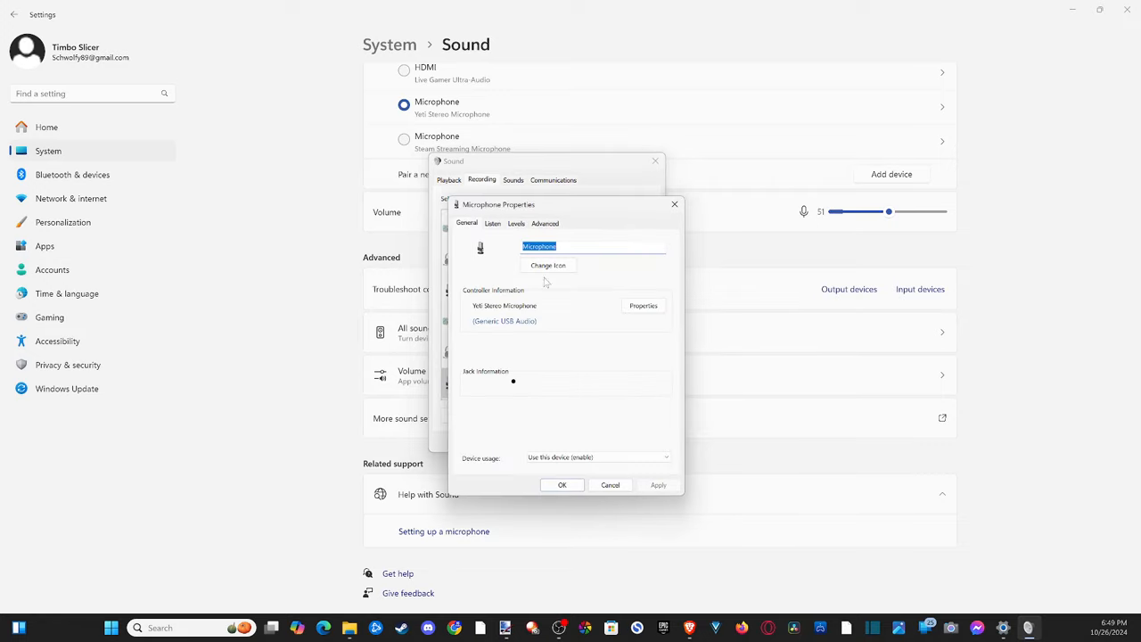
pyautogui.moveTo(471, 228)
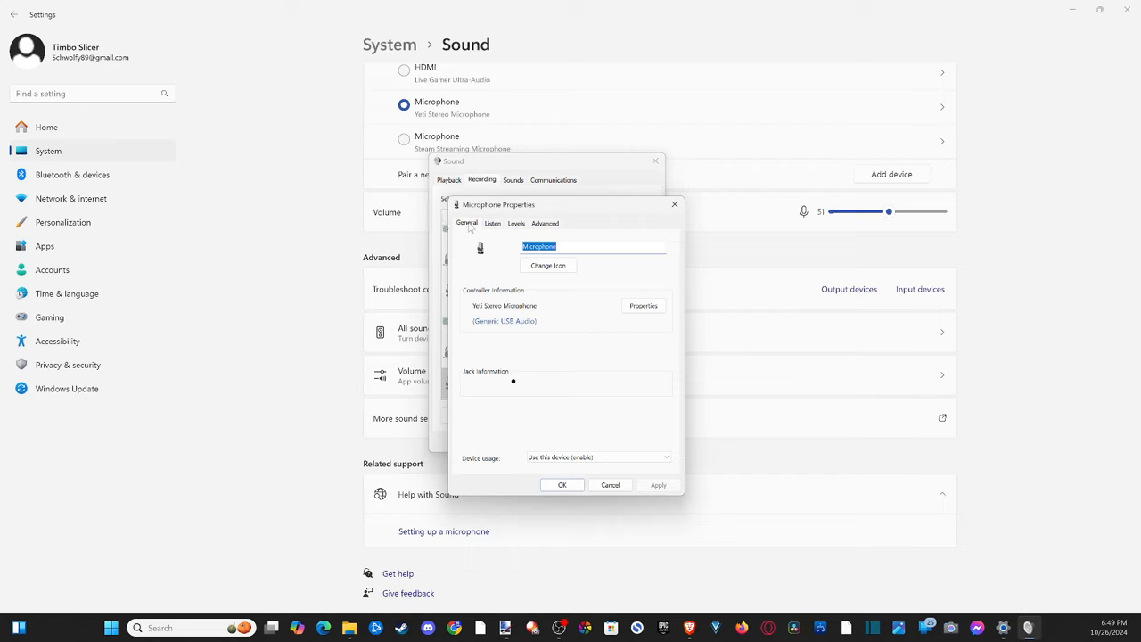
pyautogui.click(493, 223)
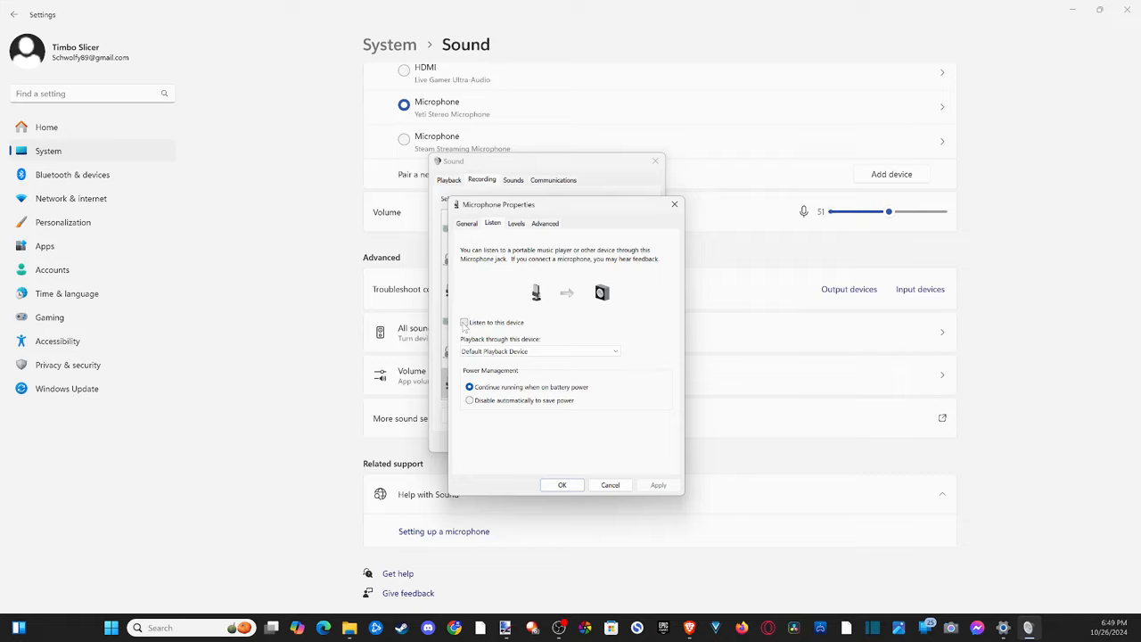
pyautogui.click(515, 222)
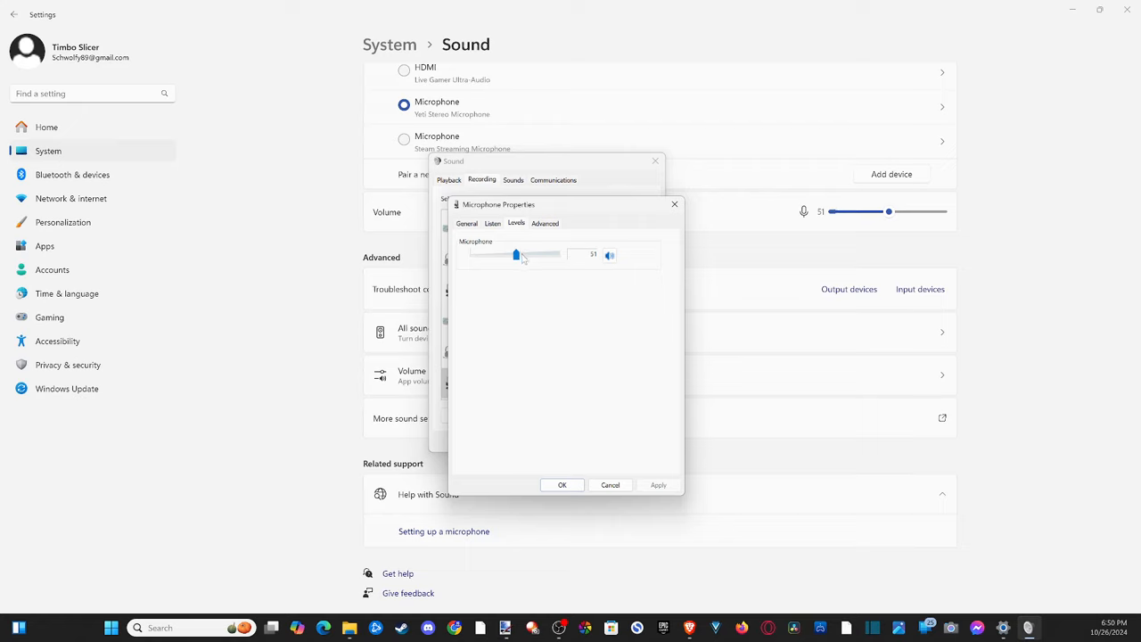
pyautogui.click(546, 223)
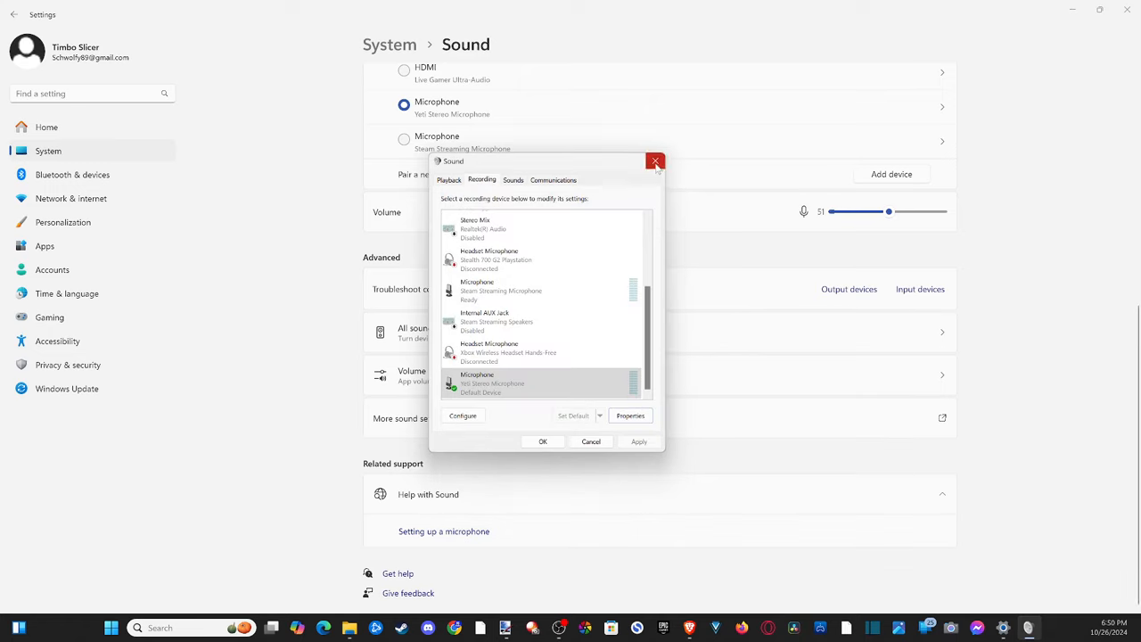
pyautogui.click(656, 161)
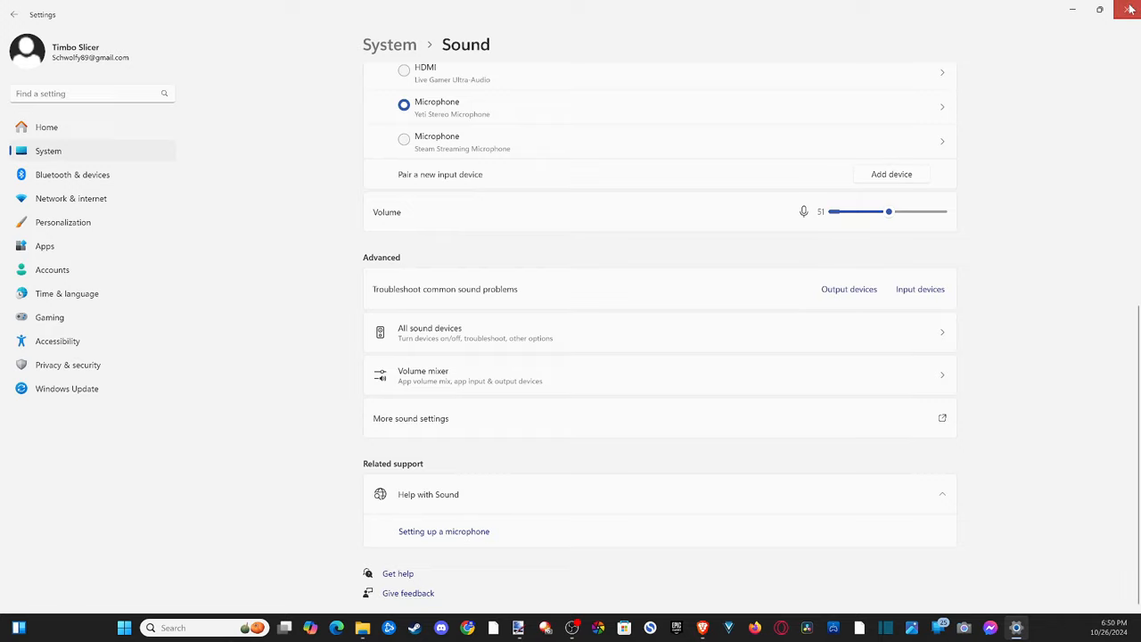
# Step: Close Settings, mute your own voice in the Black Ops 6 party, and open Game Voice Channel
pyautogui.click(1129, 11)
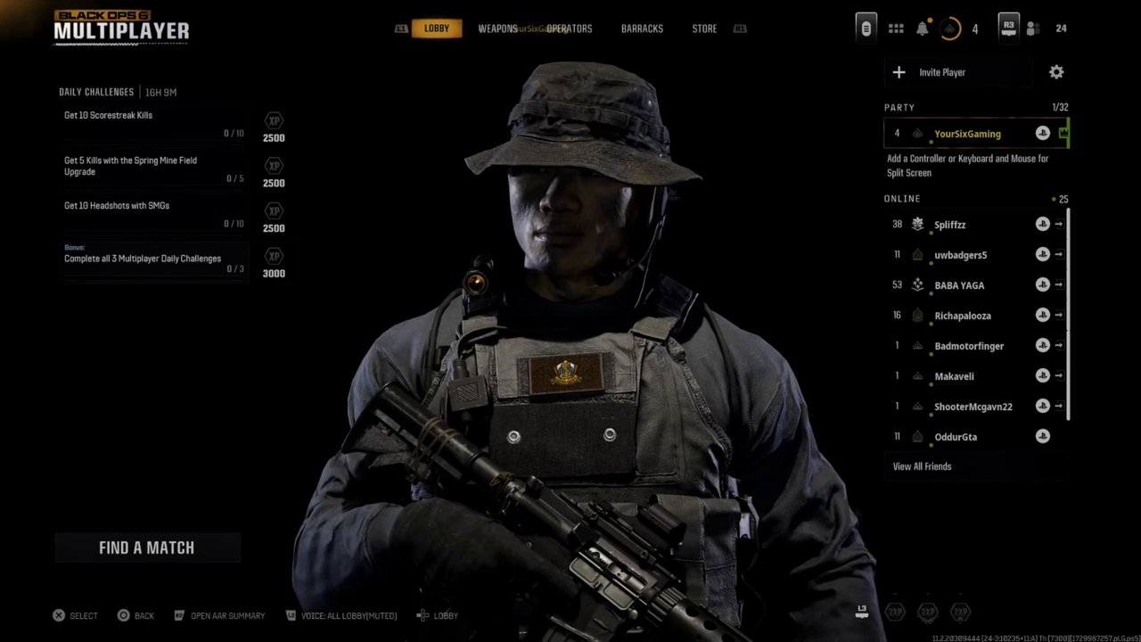
pyautogui.click(967, 132)
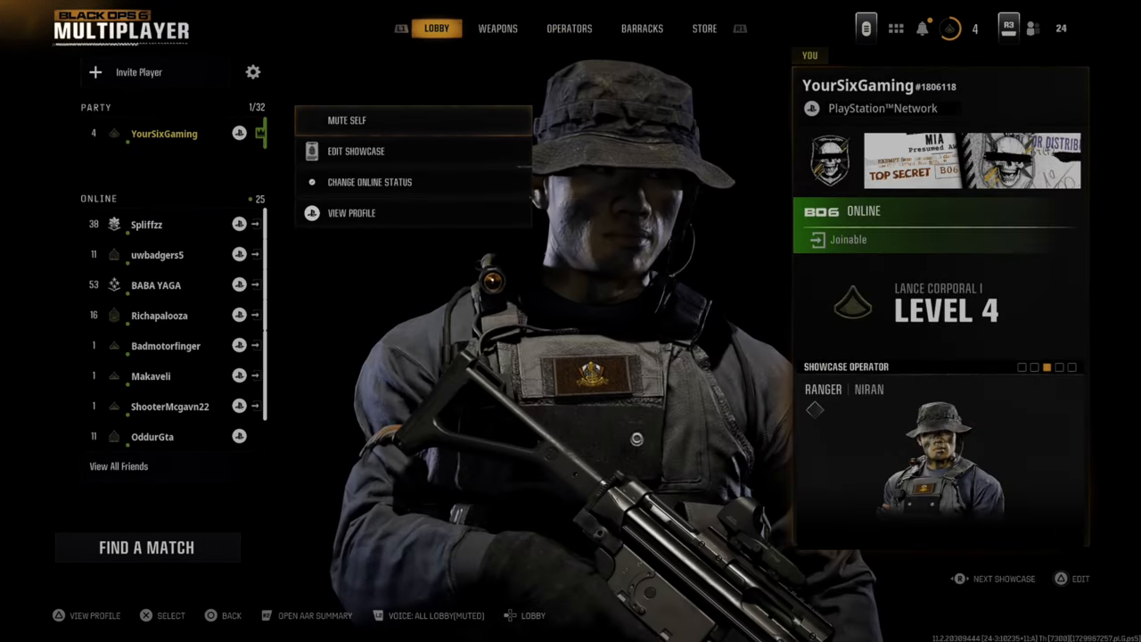
pyautogui.click(345, 119)
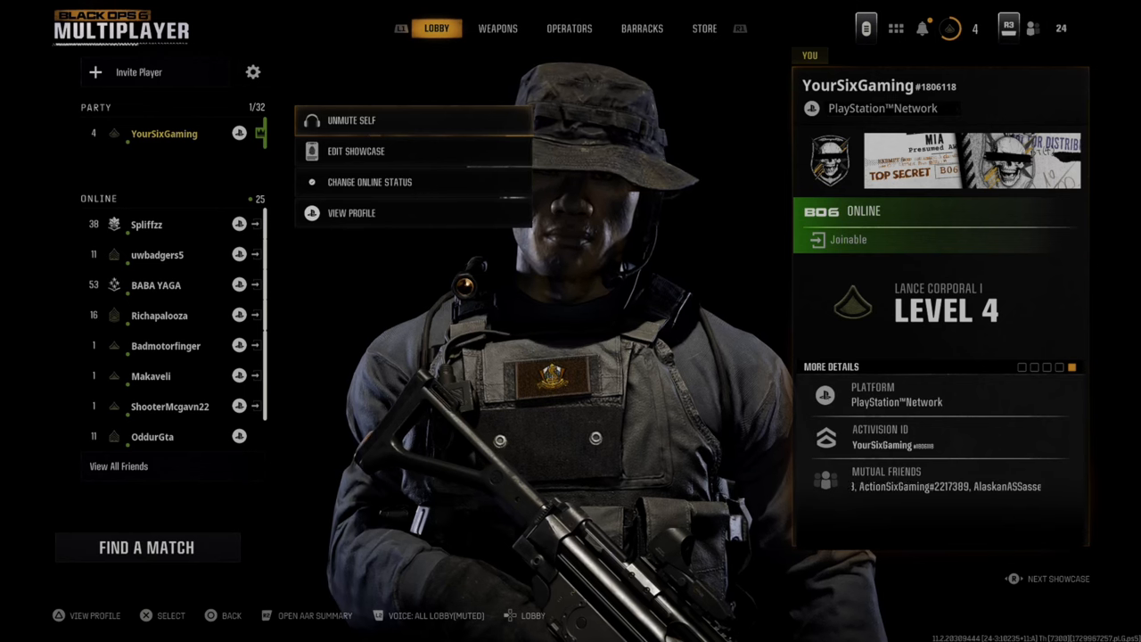
pyautogui.click(351, 119)
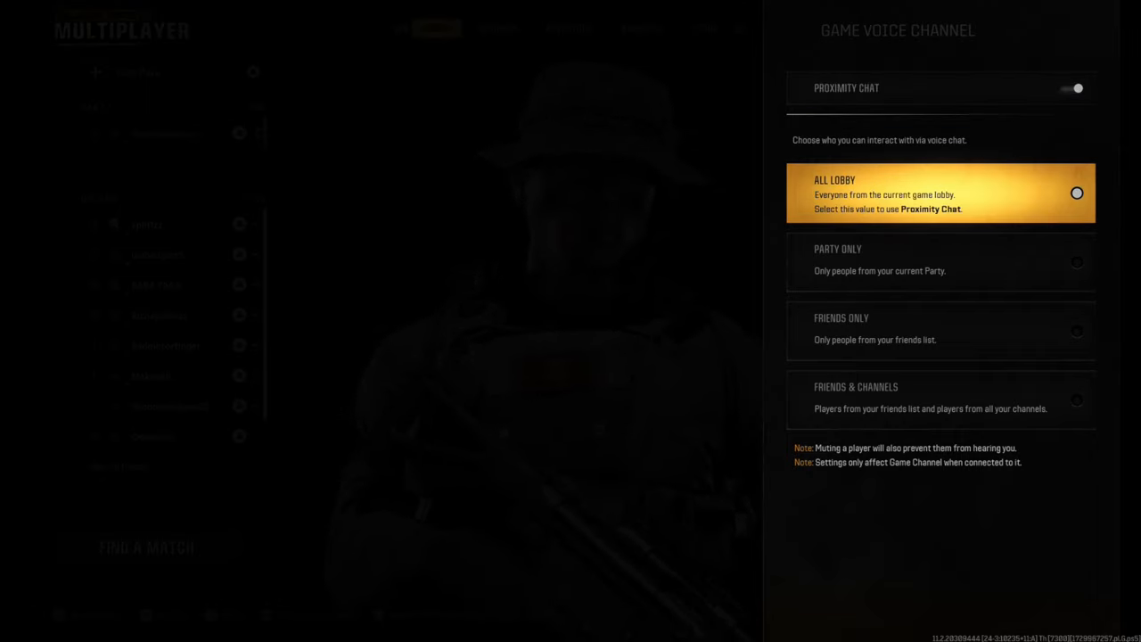
# Step: Try the Party Only voice channel option and return to the Multiplayer Lobby tab
pyautogui.click(939, 260)
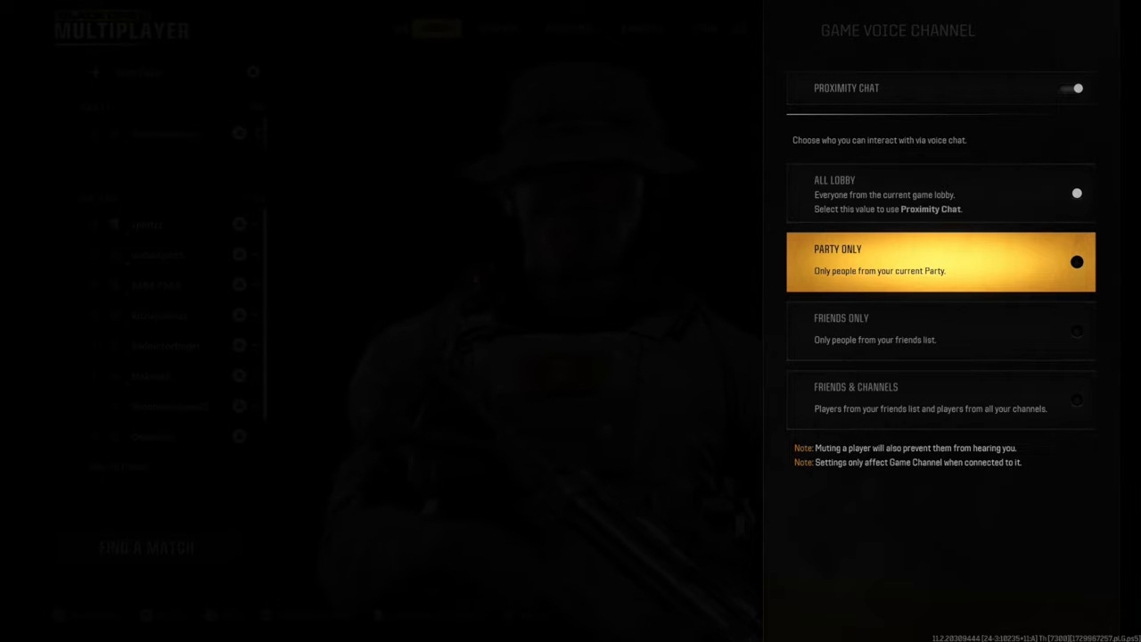
pyautogui.click(940, 330)
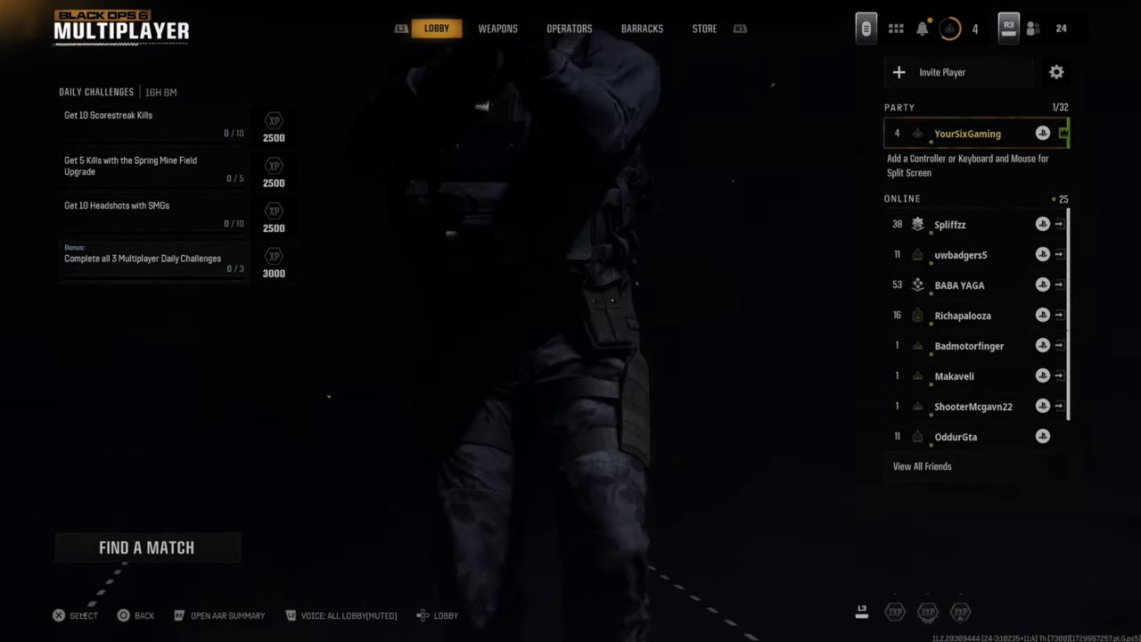
pyautogui.click(949, 224)
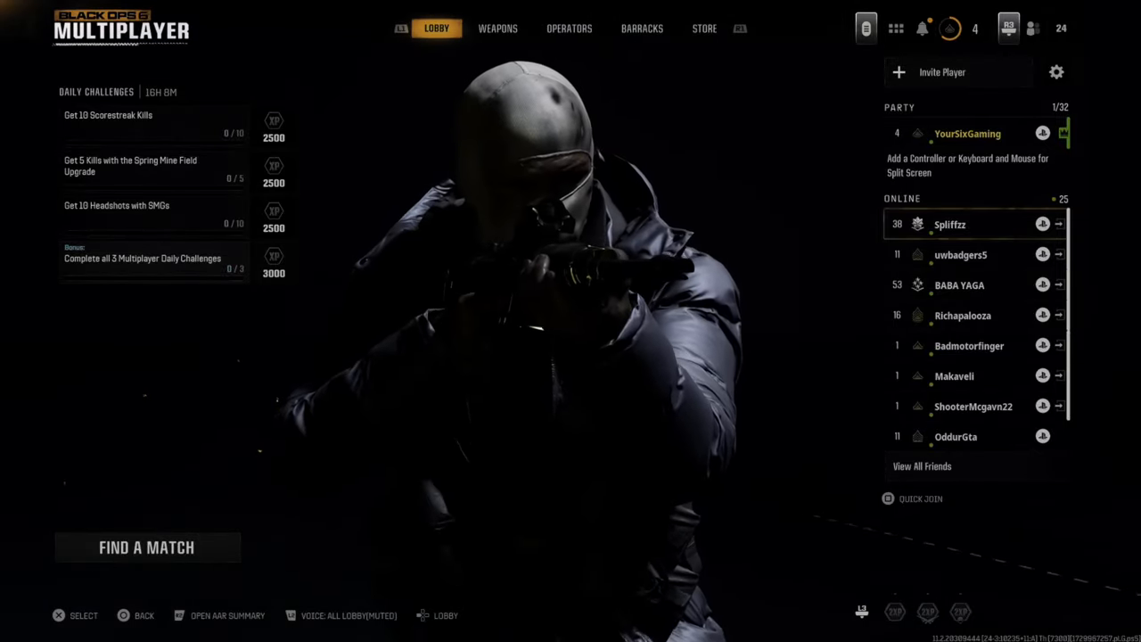
# Step: Bring up the game's overlay menu and the list of voice channels
pyautogui.click(813, 32)
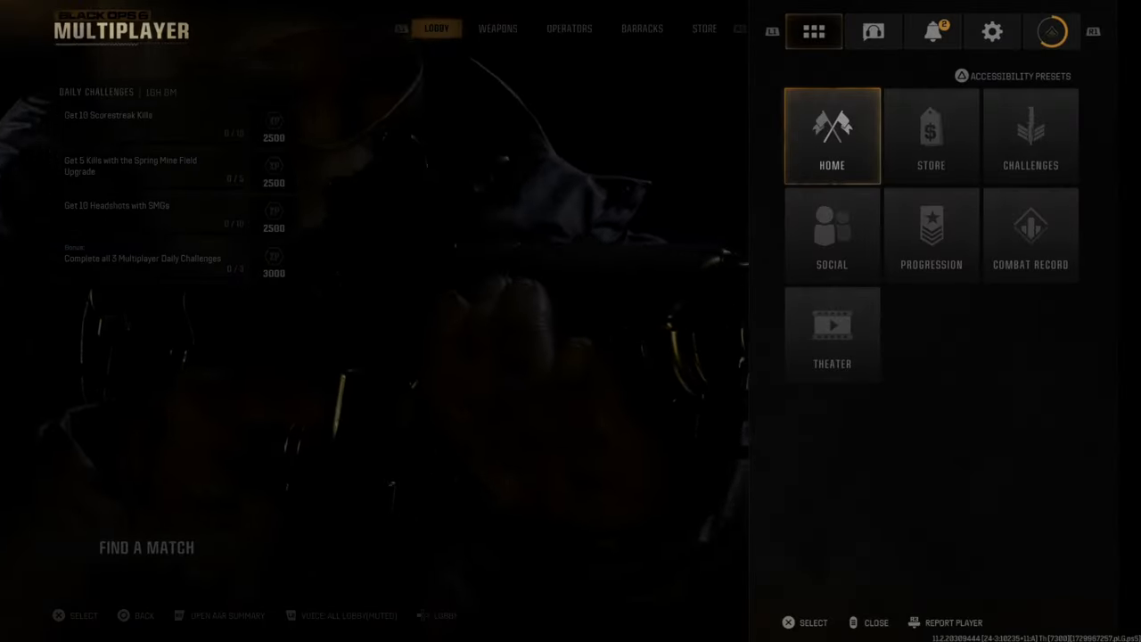
pyautogui.click(831, 236)
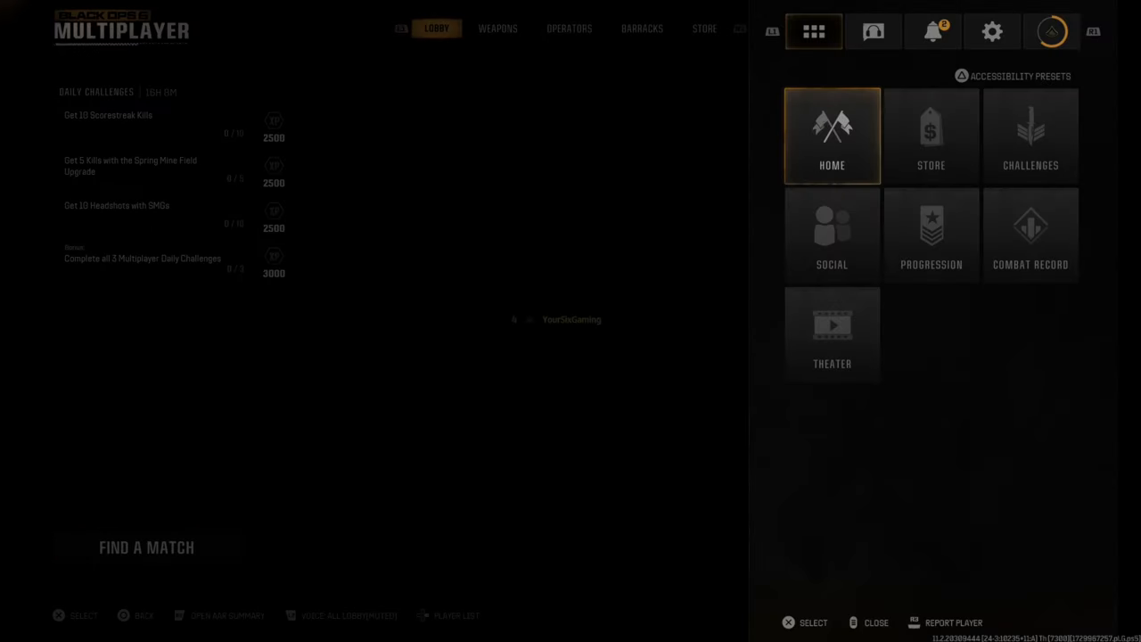
pyautogui.click(874, 32)
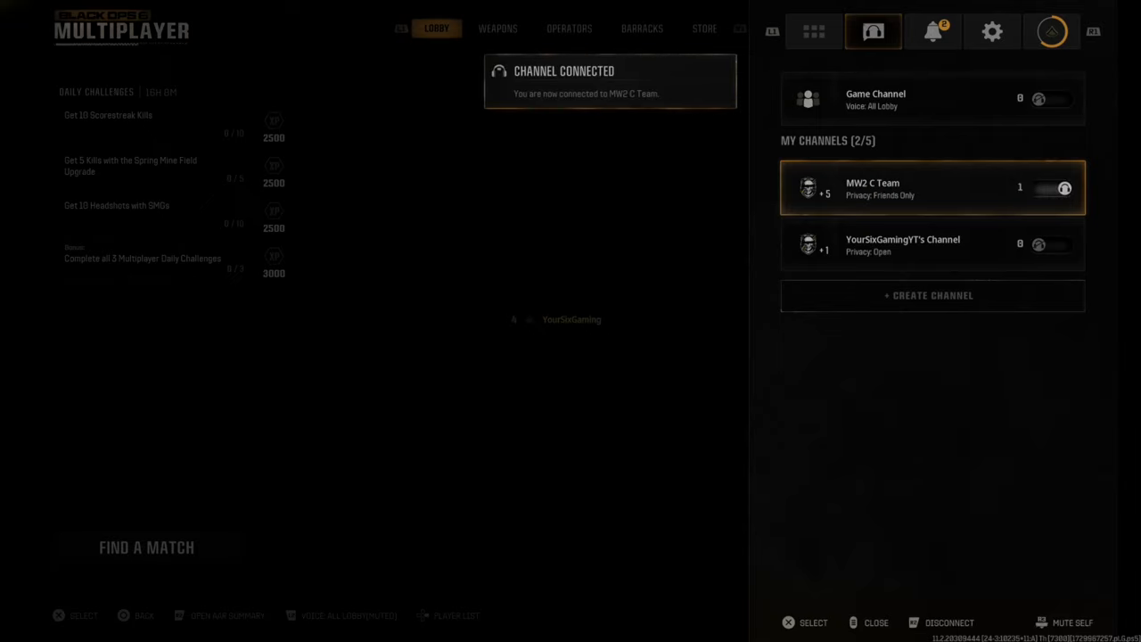
# Step: Disconnect from the MW2 C Team channel and connect to the Game Channel, heading to Settings
pyautogui.click(948, 622)
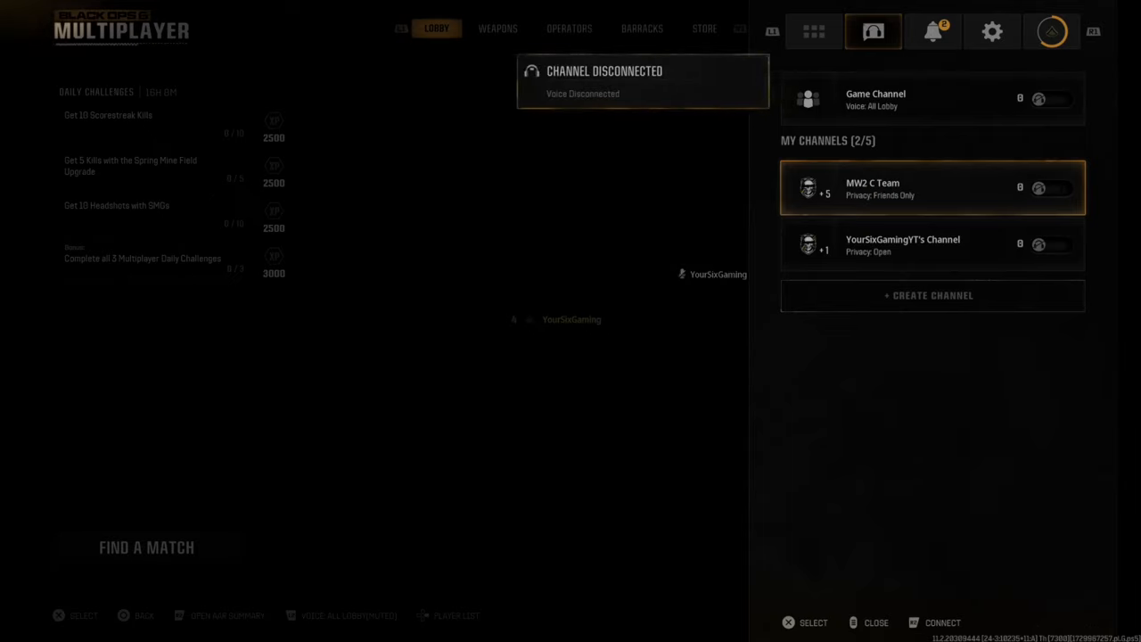
pyautogui.click(931, 98)
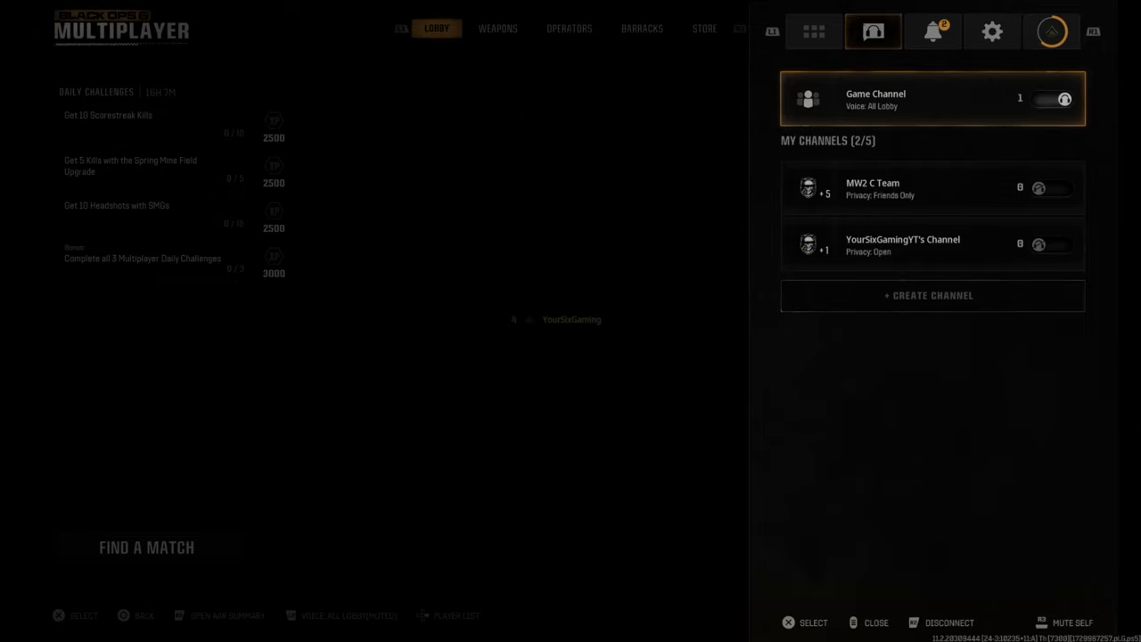
pyautogui.click(992, 32)
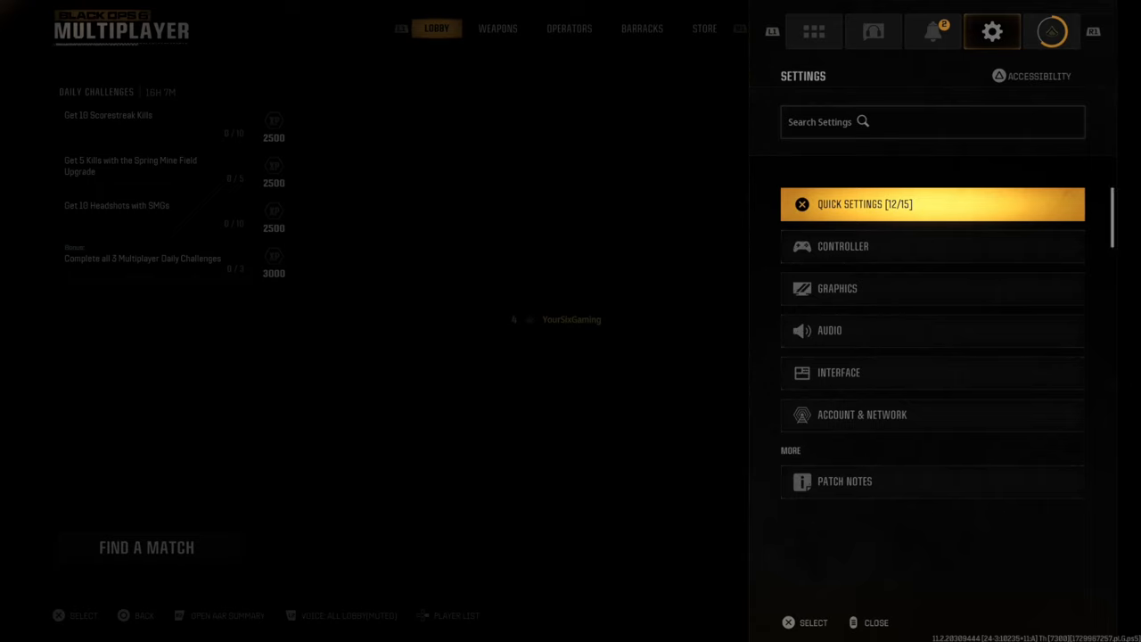
# Step: In Audio settings, switch Mono Audio on and back off, keeping master volume at 100
pyautogui.click(830, 330)
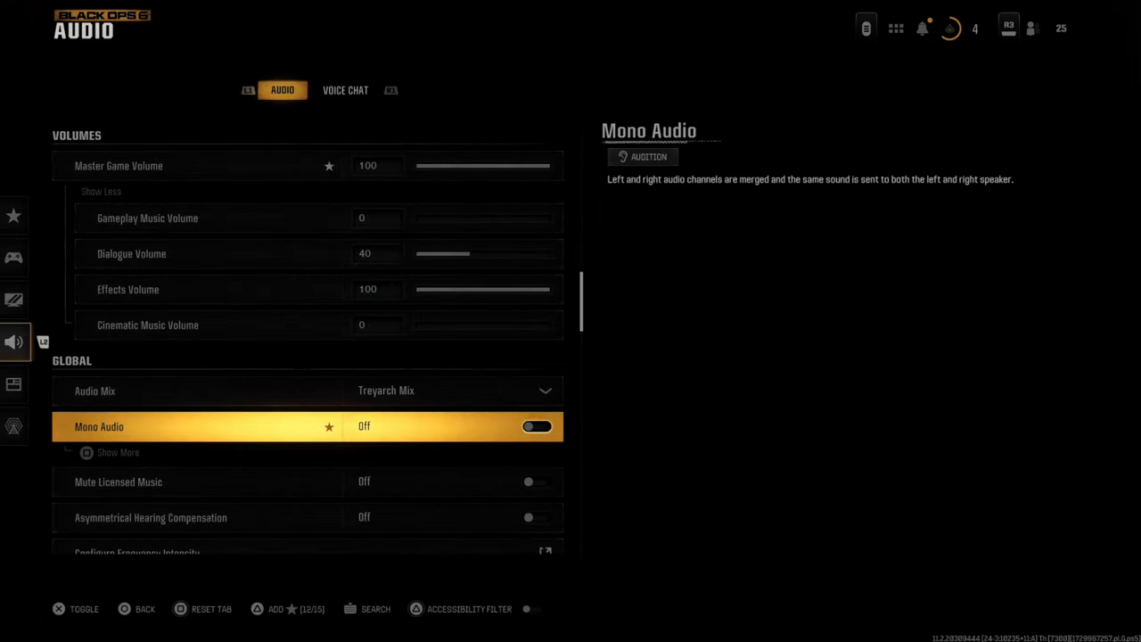
pyautogui.click(537, 427)
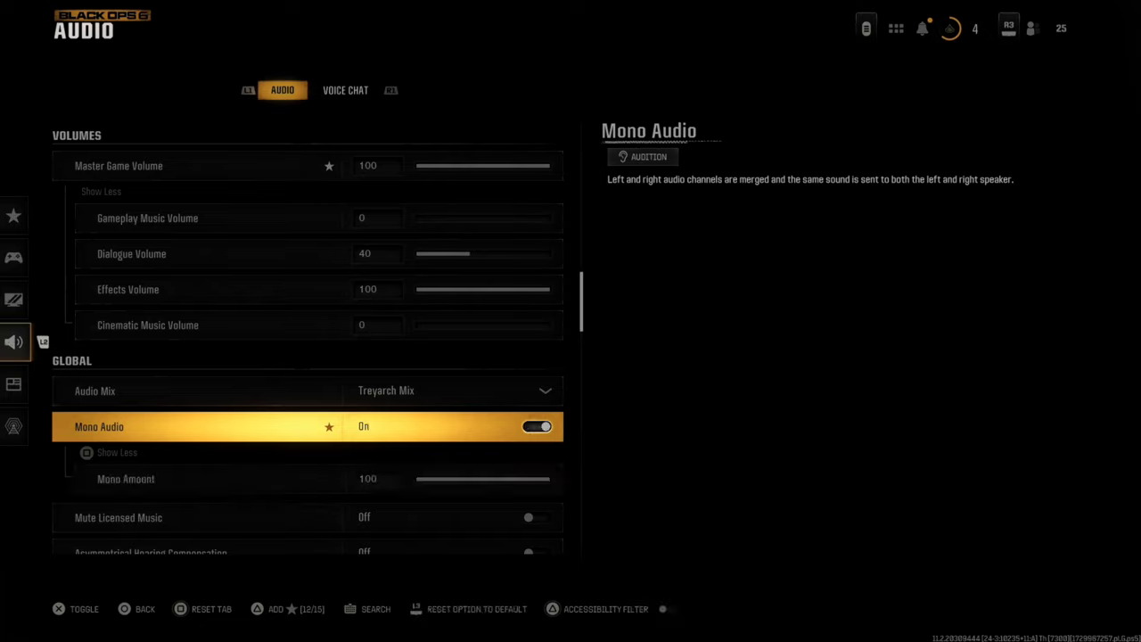
pyautogui.click(538, 427)
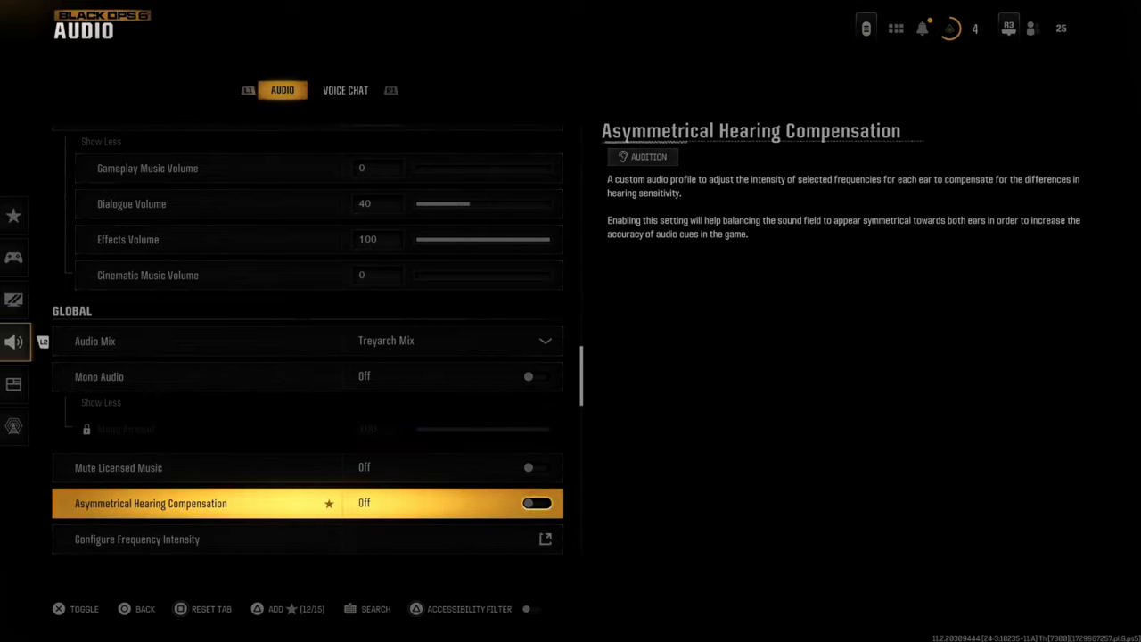
pyautogui.scroll(3)
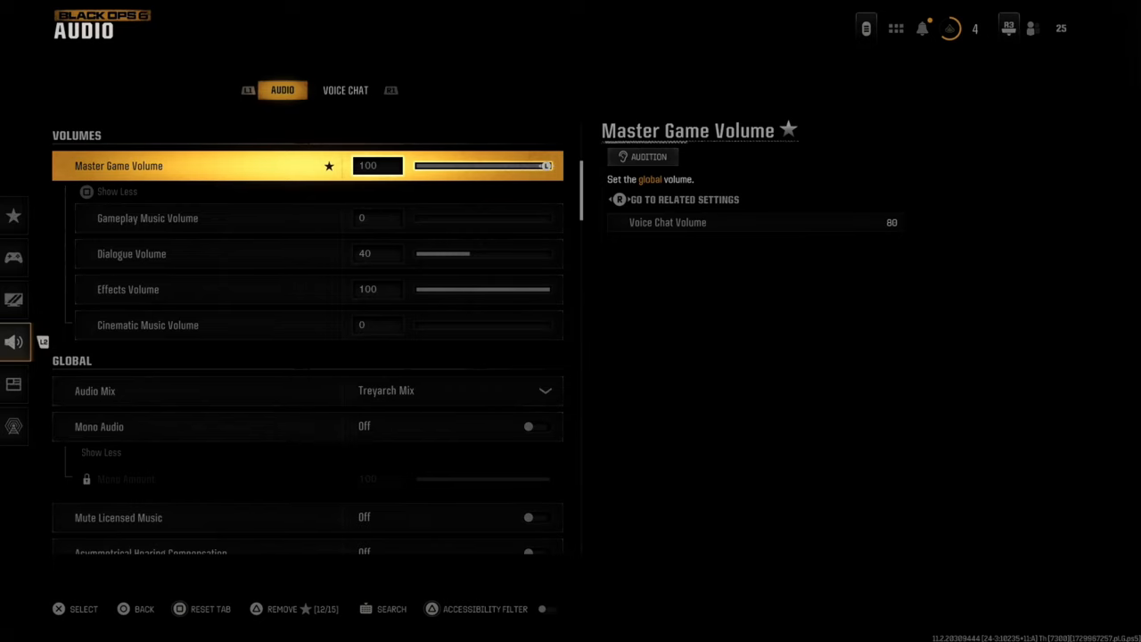
# Step: In Voice Chat settings, adjust the voice chat volume and turn off Last Words Voice Chat
pyautogui.click(346, 89)
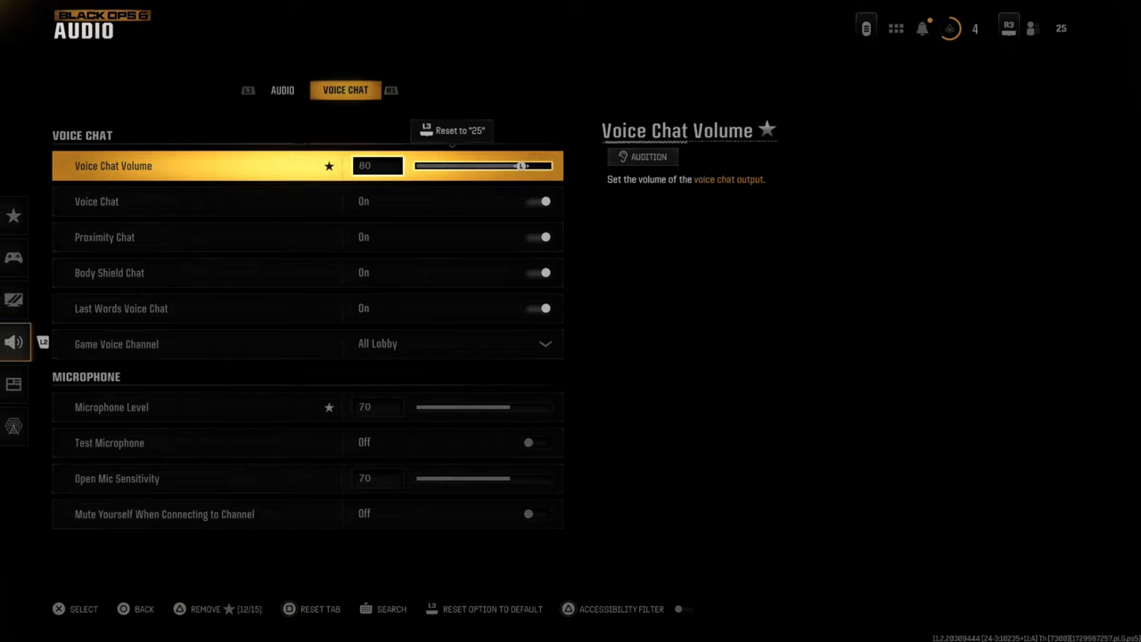
pyautogui.moveTo(521, 166); pyautogui.dragTo(513, 165)
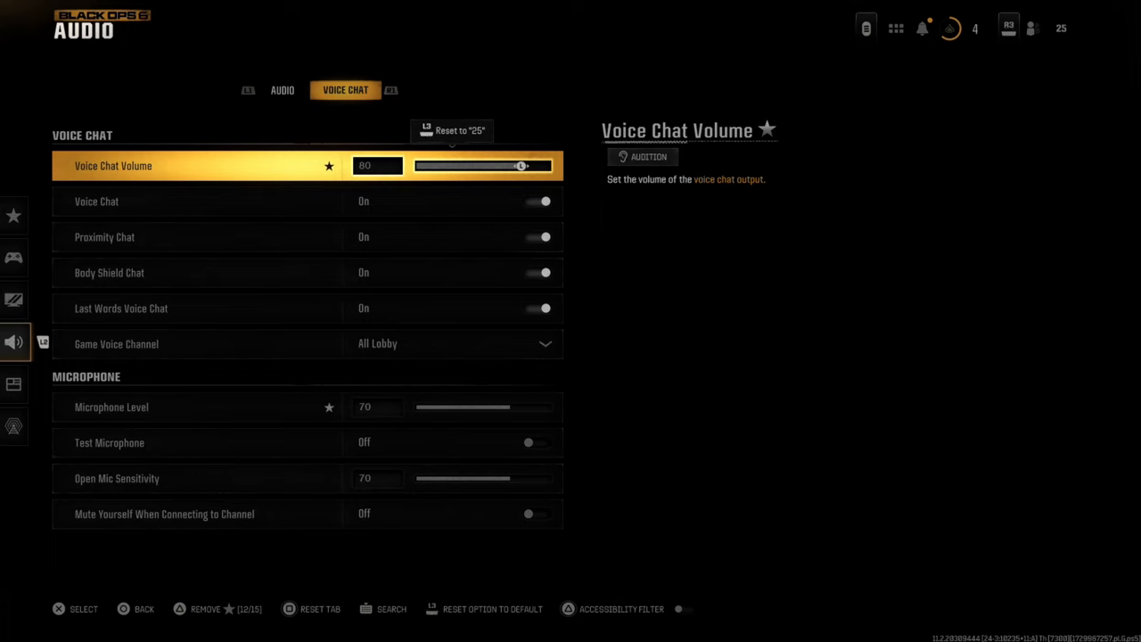
pyautogui.click(536, 236)
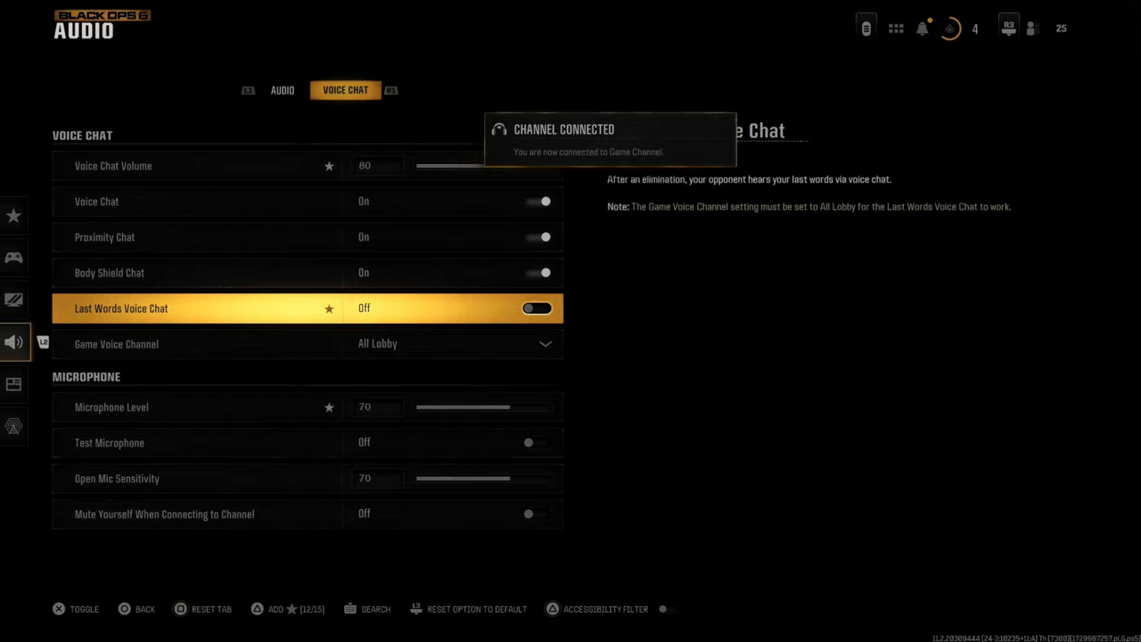
# Step: Keep Game Voice Channel on All Lobby, start the microphone test, then move to Account & Network
pyautogui.click(537, 306)
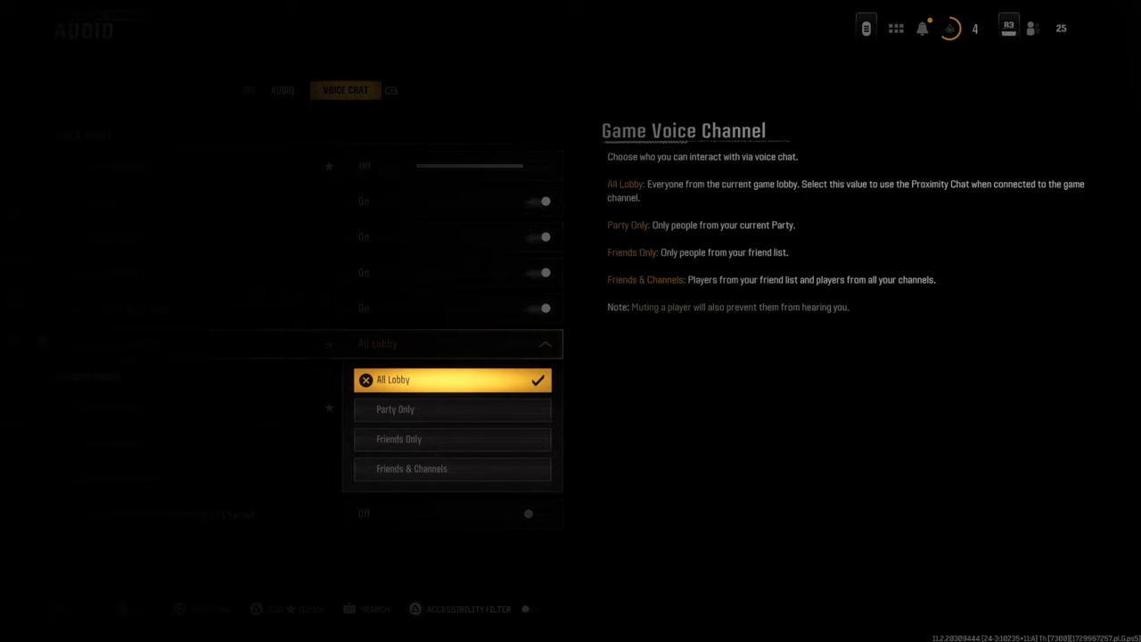
pyautogui.moveTo(453, 408)
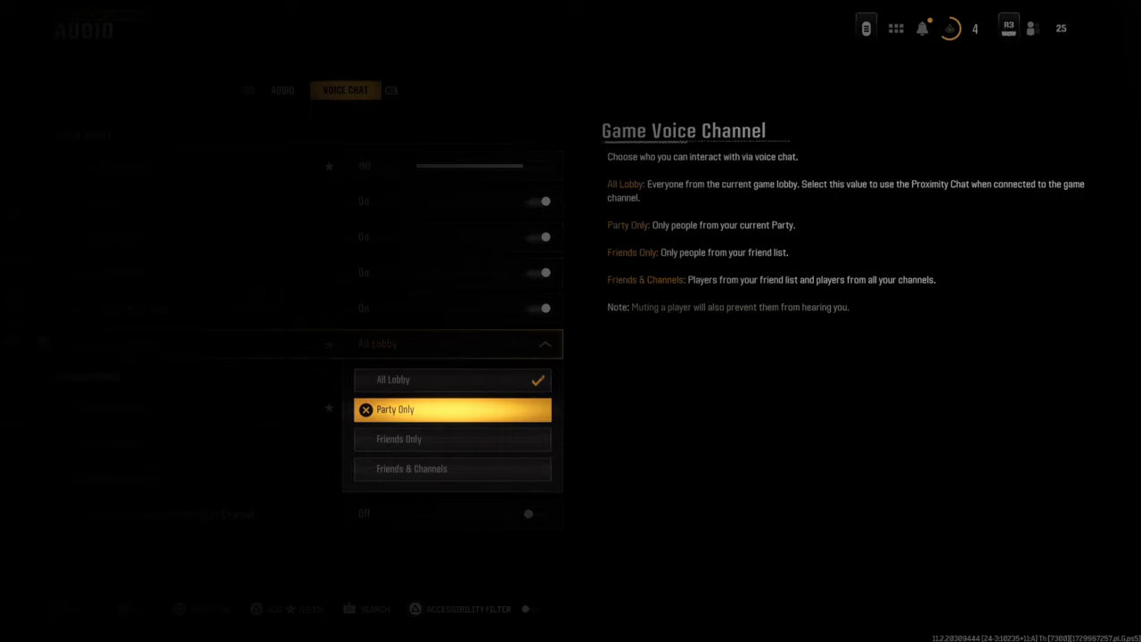
pyautogui.click(393, 378)
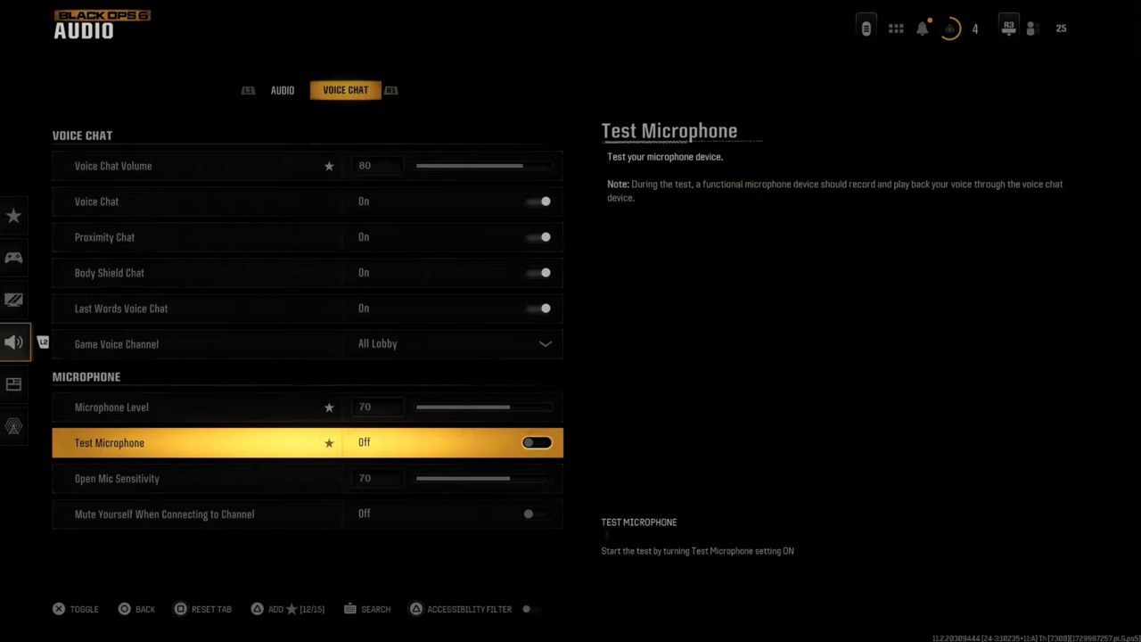
pyautogui.click(538, 442)
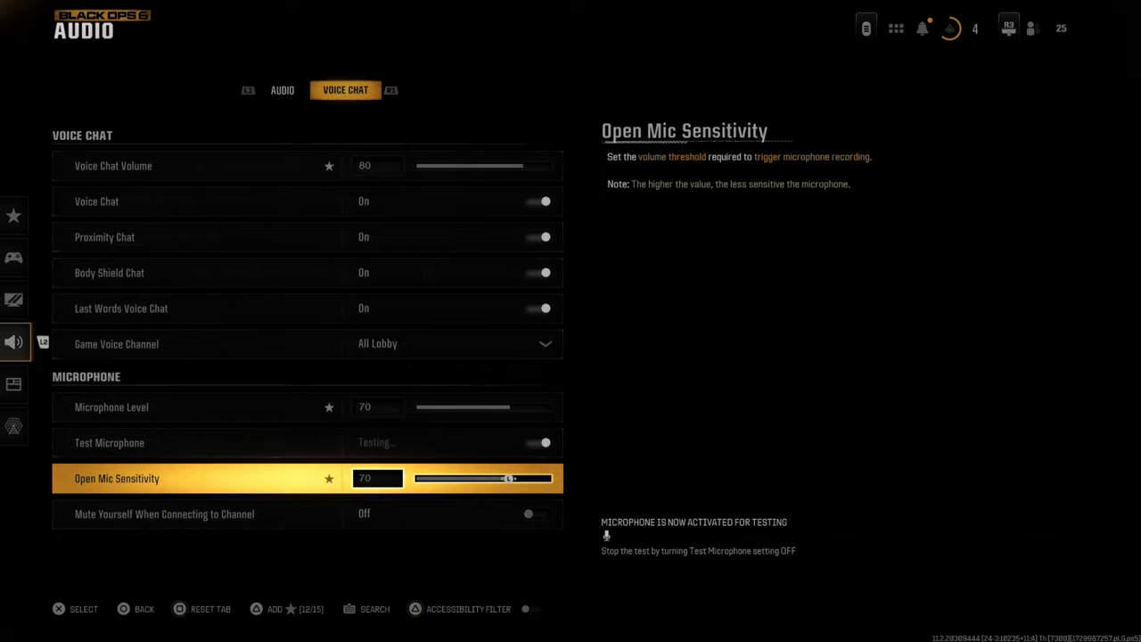
pyautogui.click(542, 442)
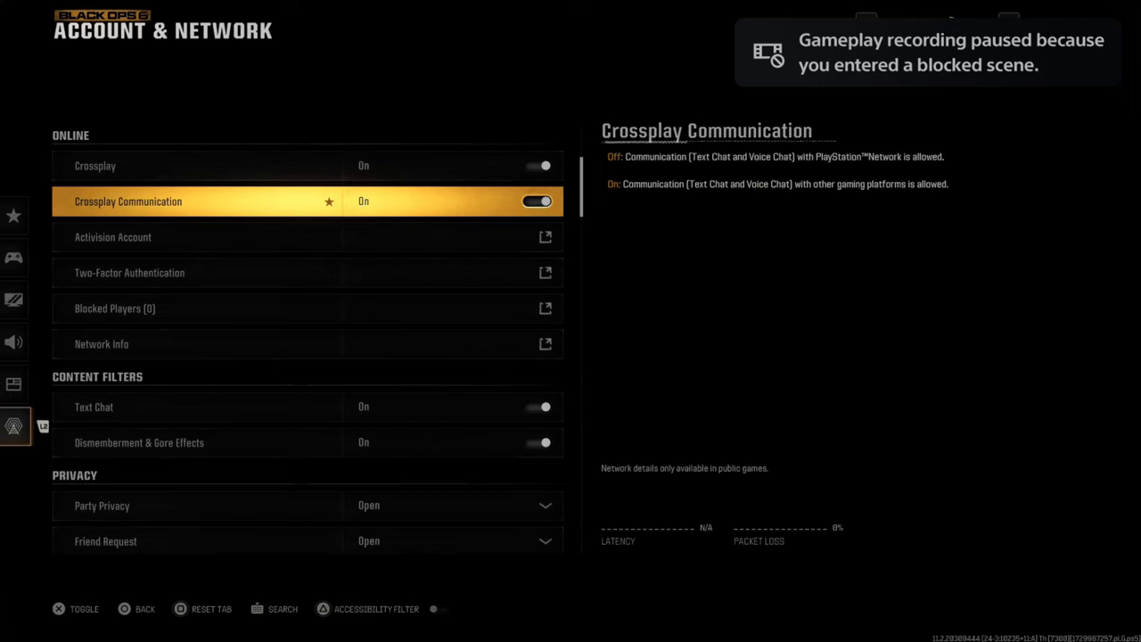
# Step: Toggle Crossplay Communication off and back on, reviewing Privacy and User Agreements
pyautogui.click(539, 199)
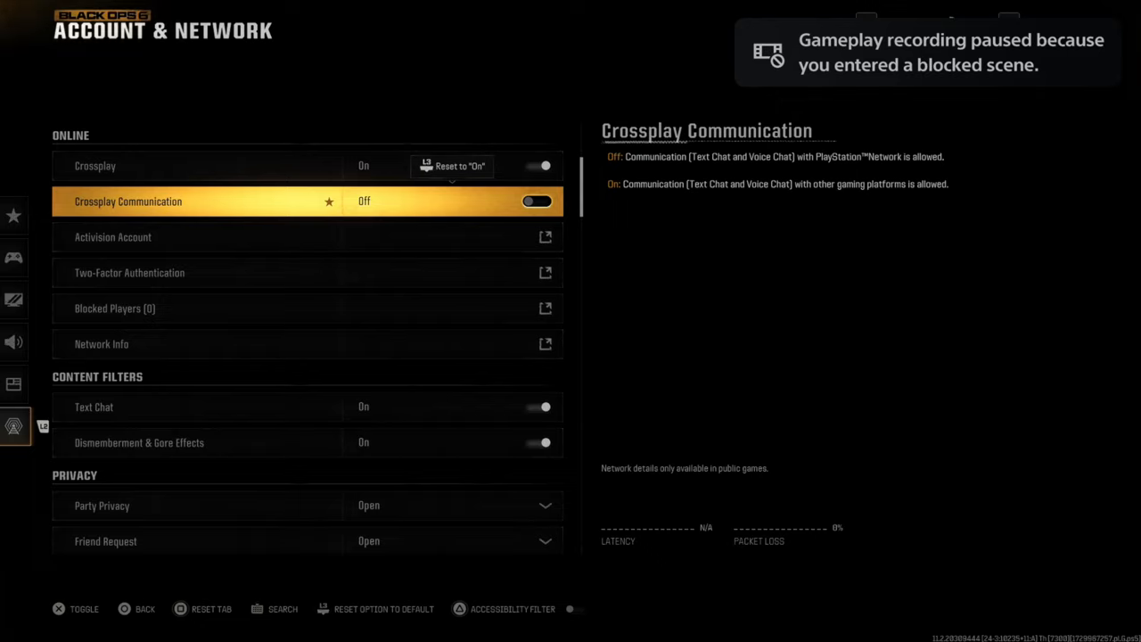
pyautogui.click(537, 200)
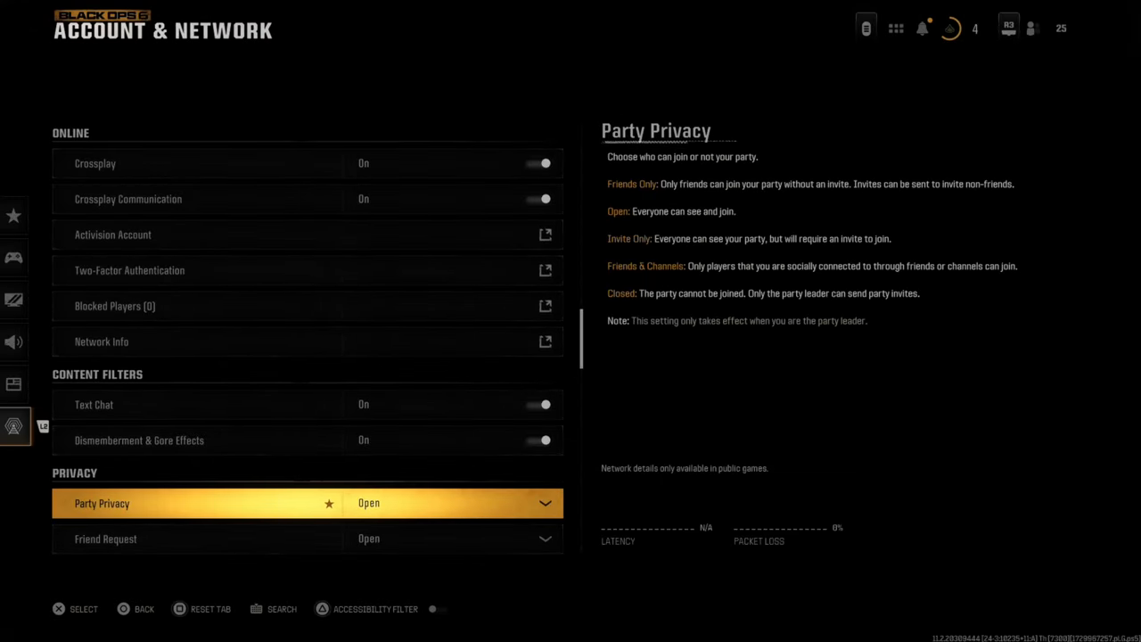
pyautogui.scroll(-3)
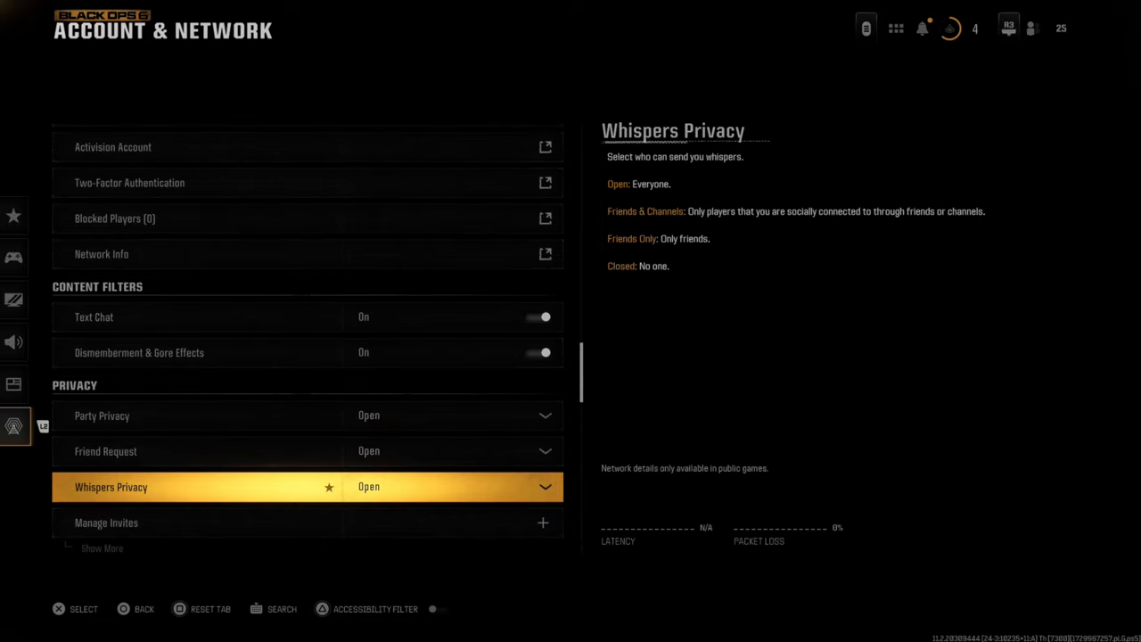
pyautogui.scroll(-3)
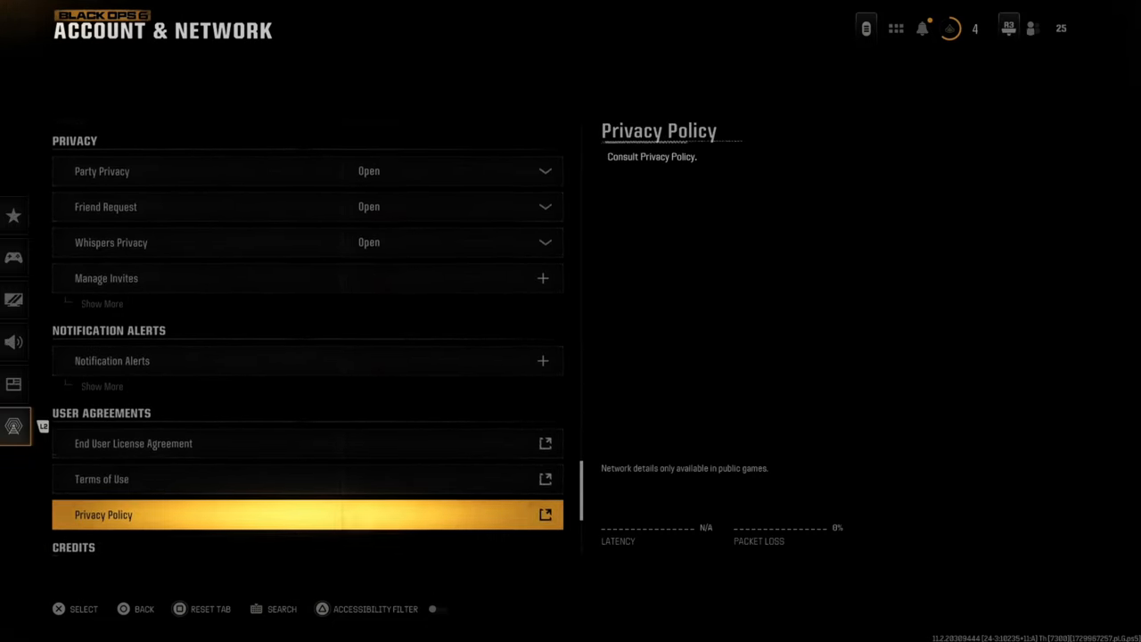
pyautogui.scroll(3)
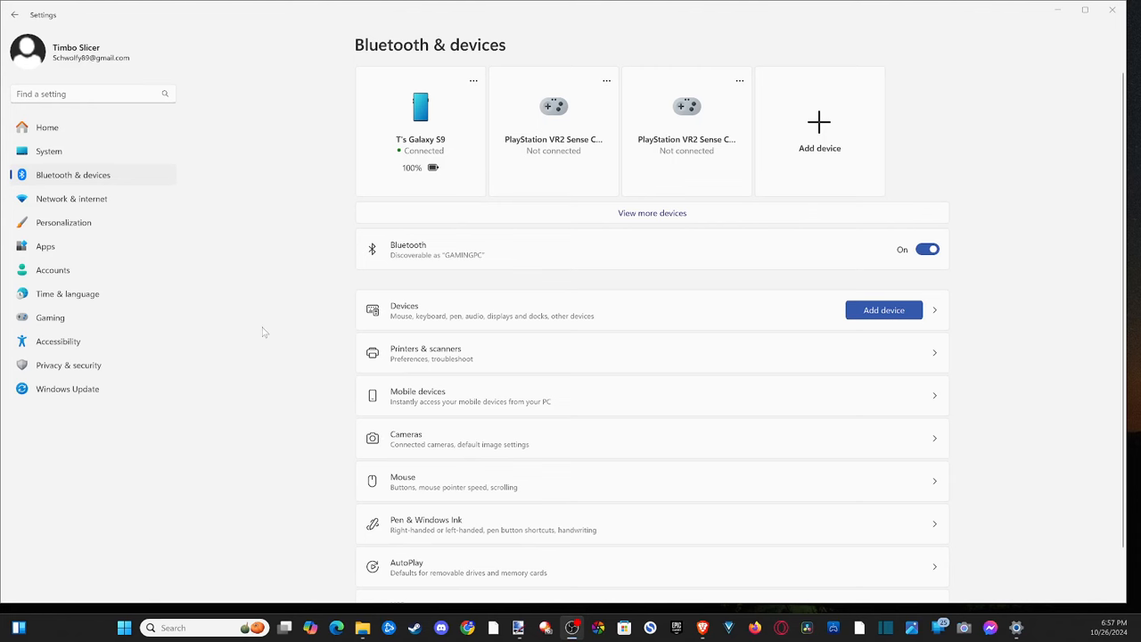
pyautogui.moveTo(582, 117)
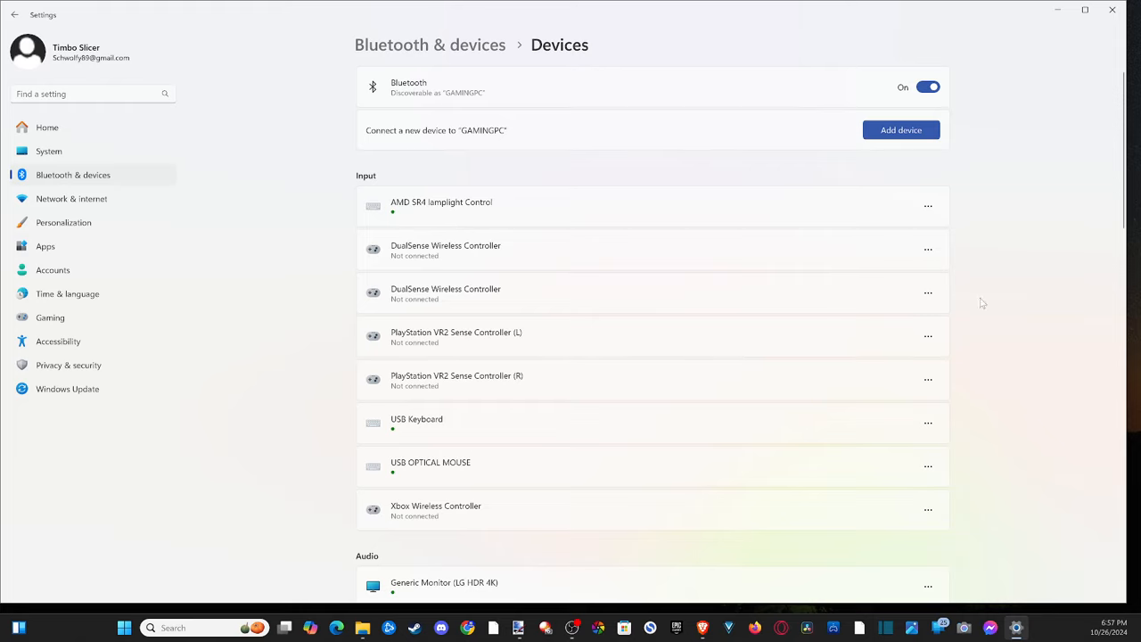
# Step: Remove the Xbox Wireless Controller from the Devices list
pyautogui.scroll(-3)
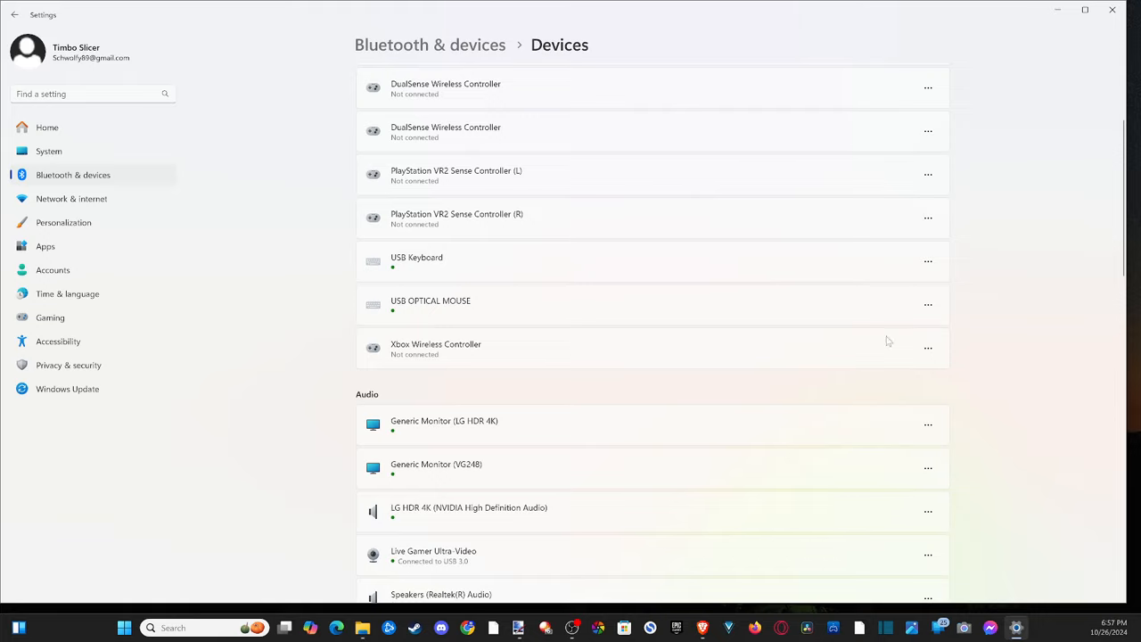
pyautogui.click(927, 303)
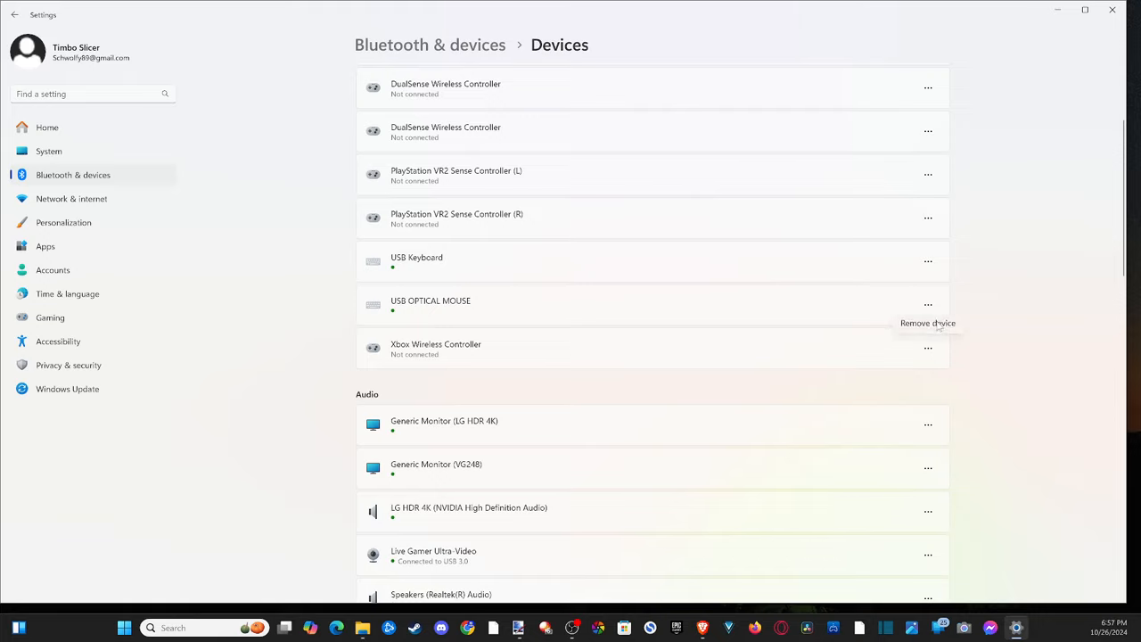
pyautogui.click(927, 322)
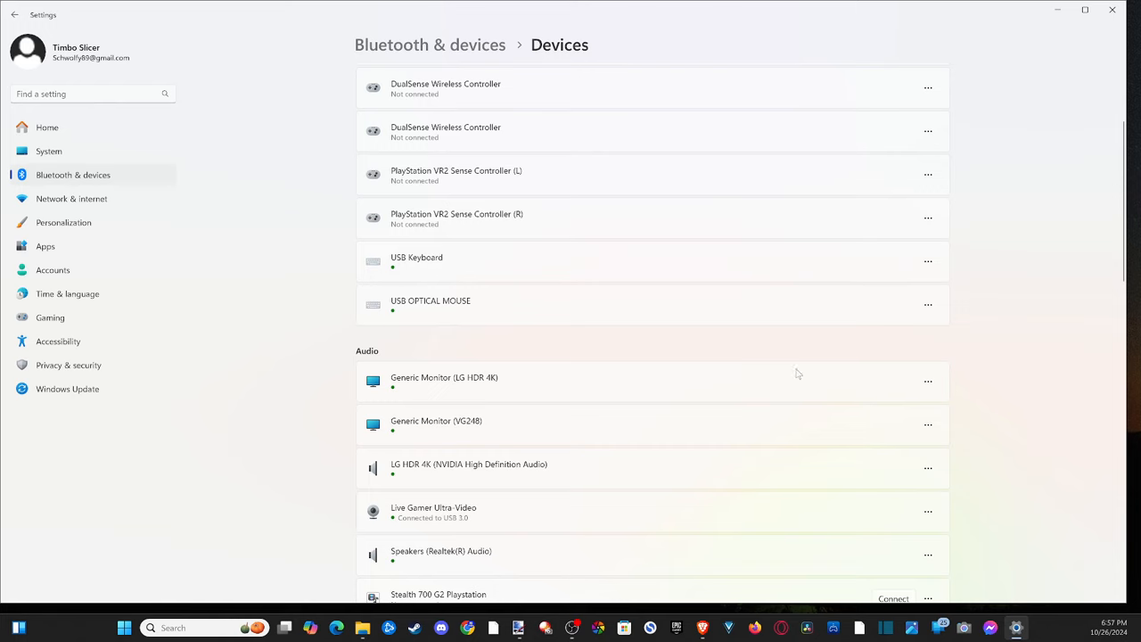
# Step: Start the Add a device wizard scanning for Bluetooth devices
pyautogui.scroll(3)
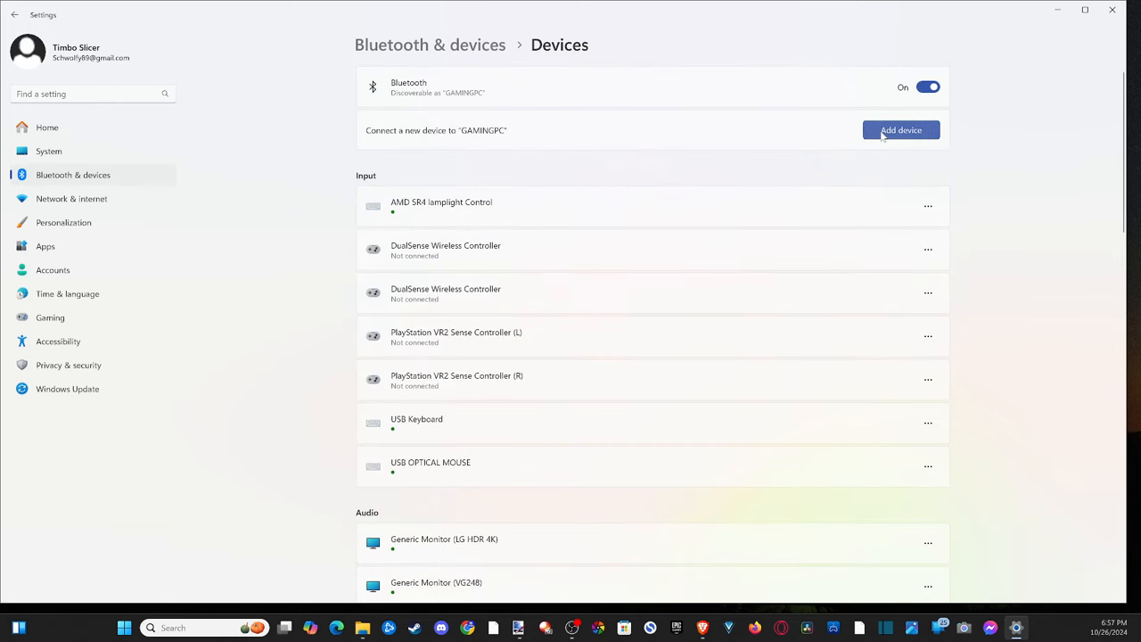
pyautogui.click(900, 128)
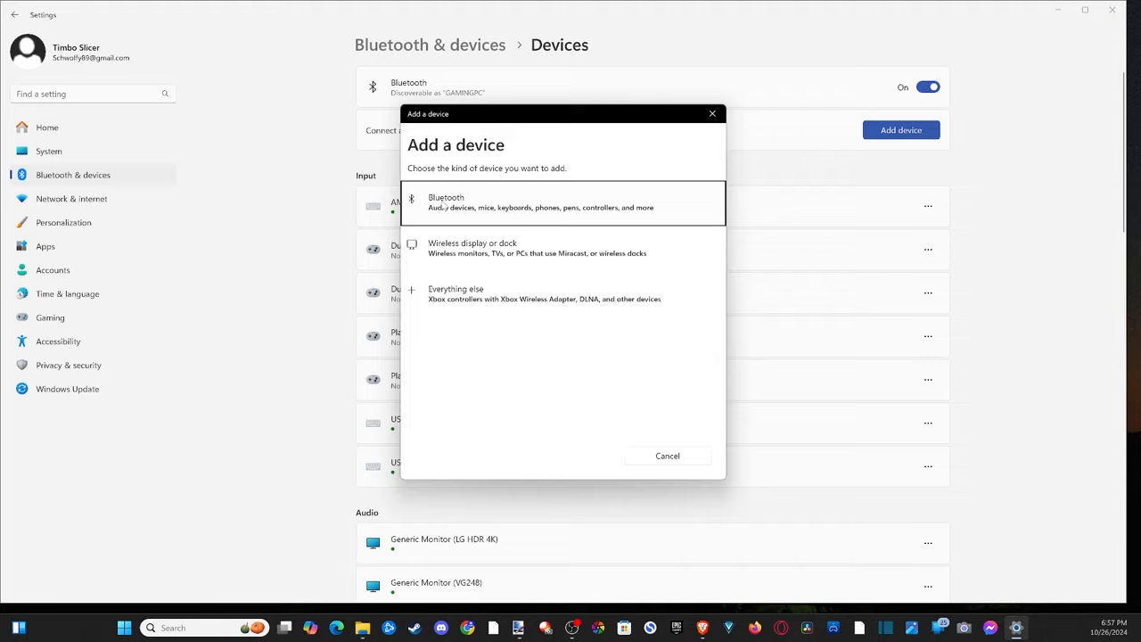
pyautogui.click(562, 203)
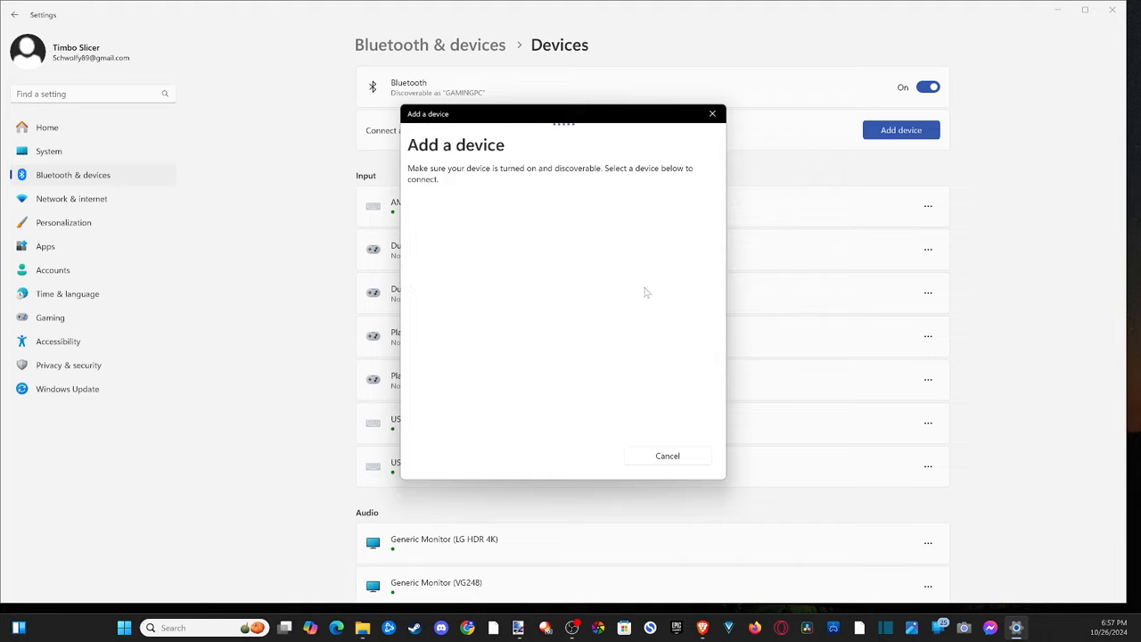
pyautogui.moveTo(597, 285)
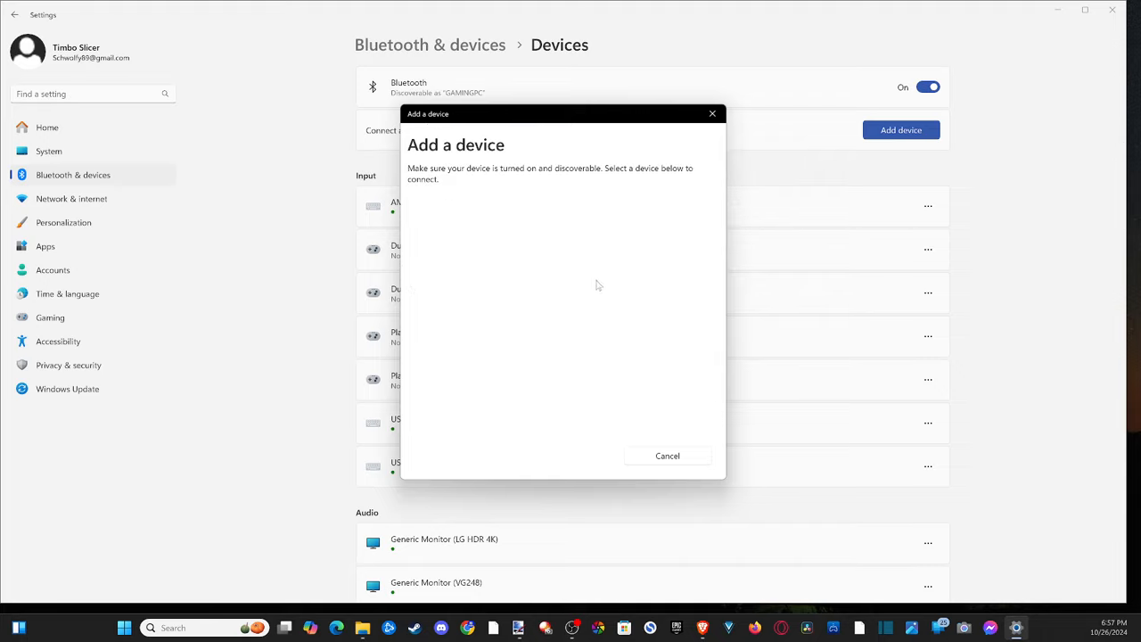